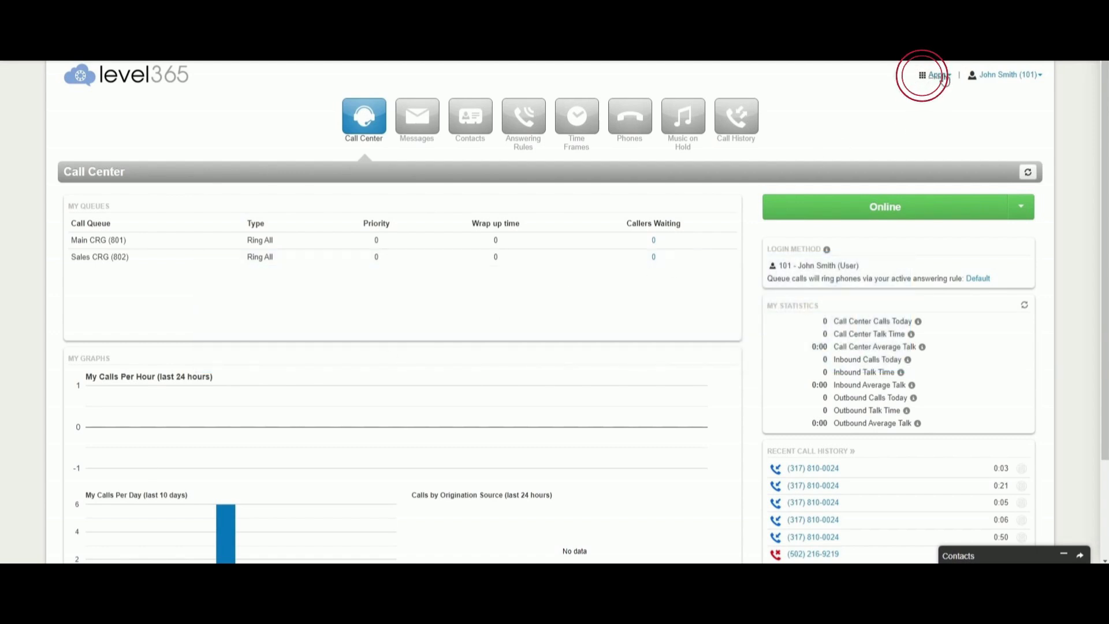
- Launch the Web Phone Client from the portal Apps menu and accept the audio output setup
left_click(936, 74)
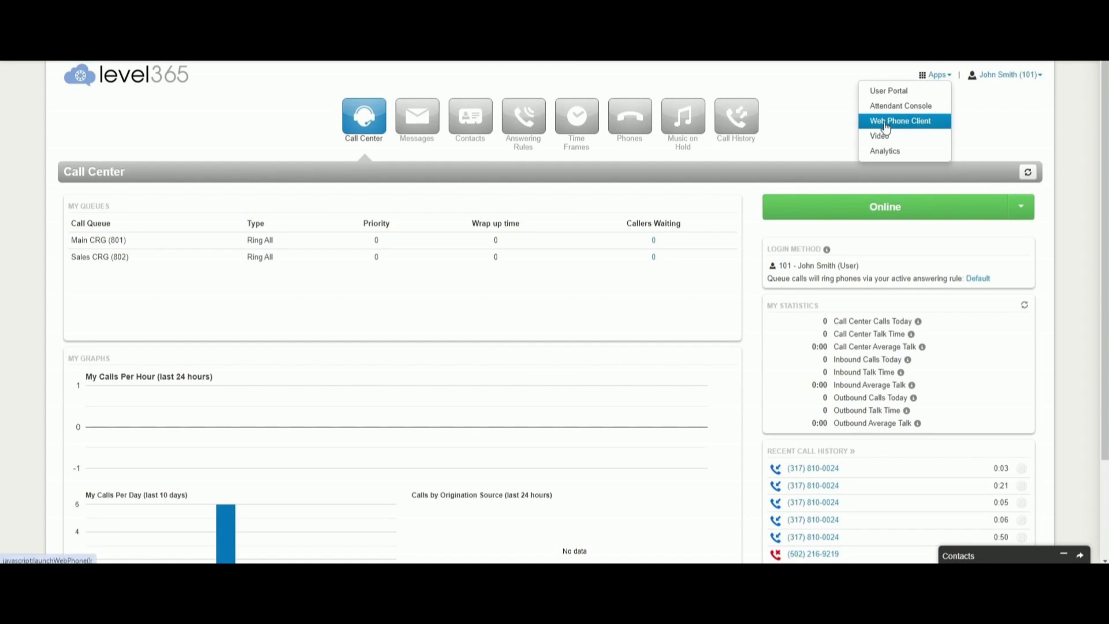
left_click(900, 121)
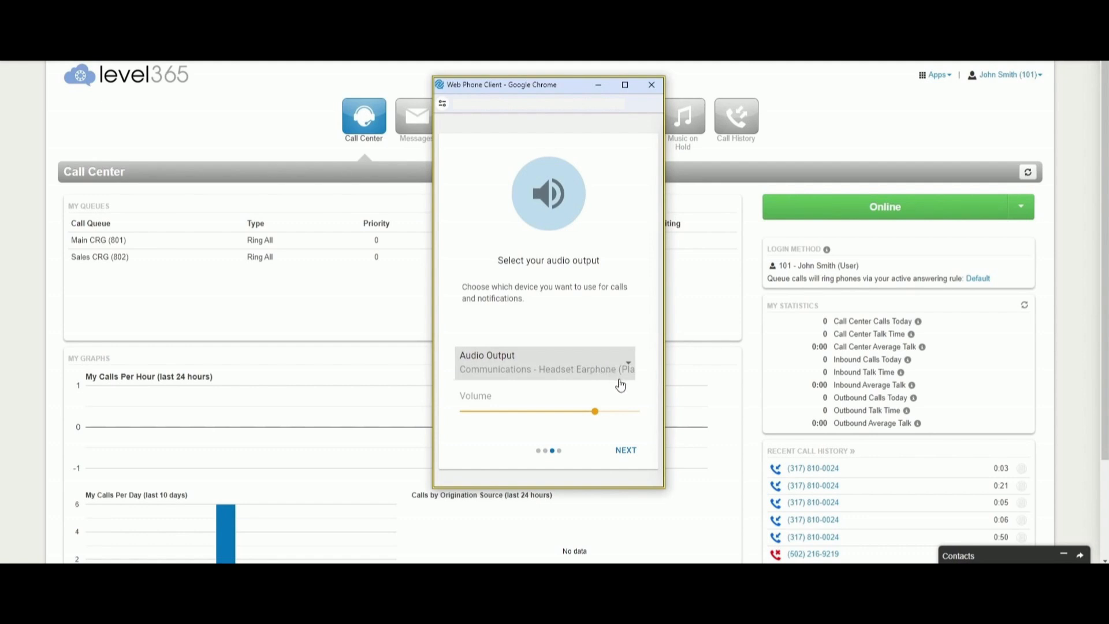
mouse_move(596, 377)
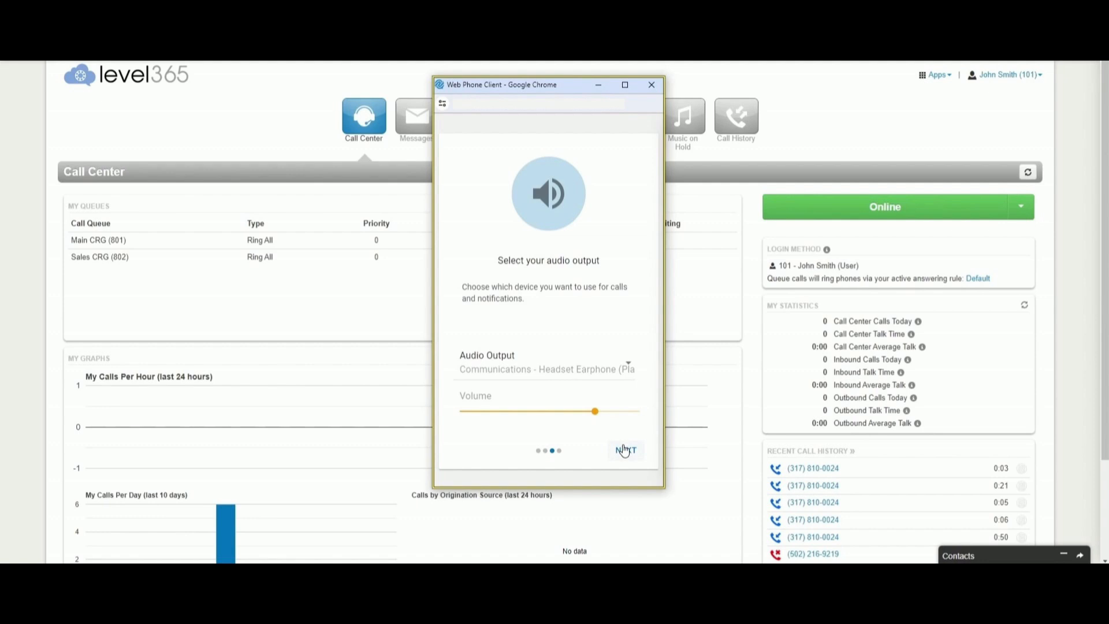
left_click(625, 450)
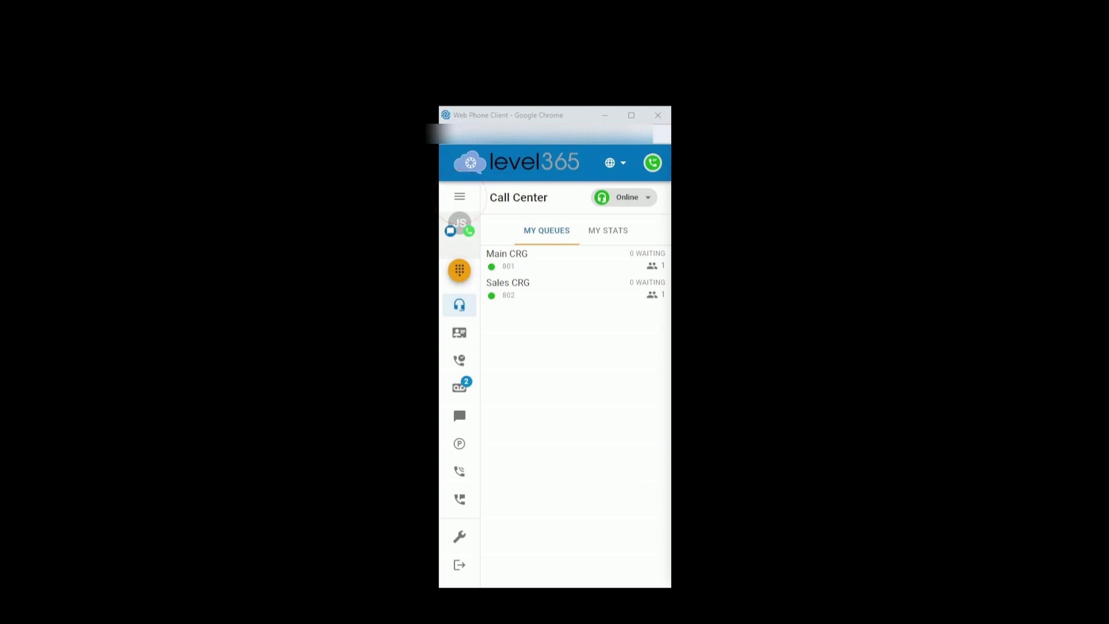
mouse_move(459, 197)
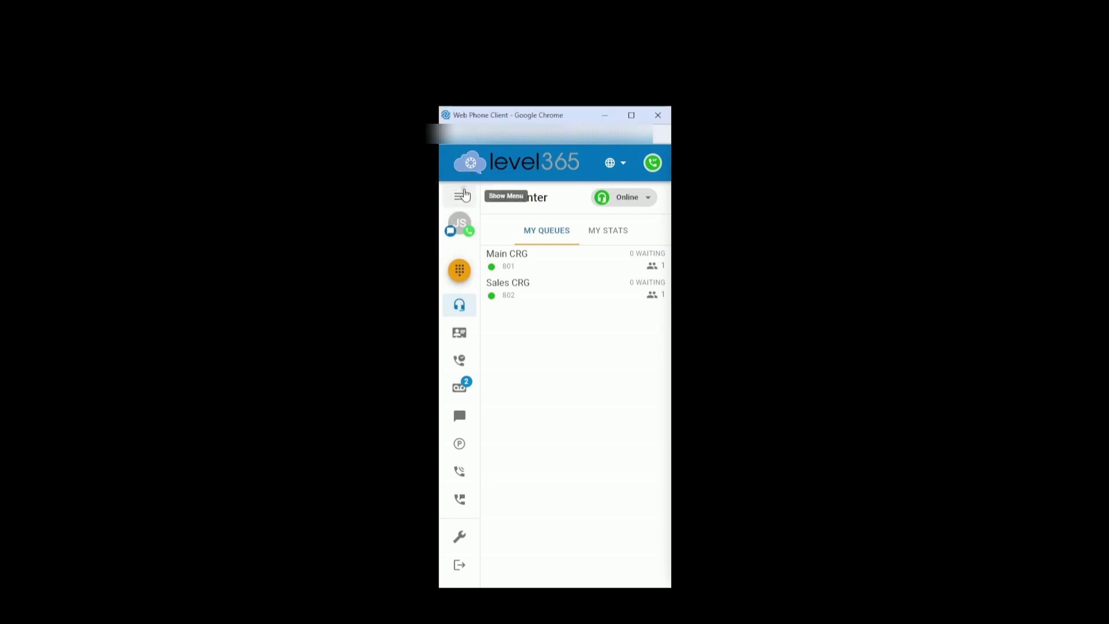
left_click(459, 197)
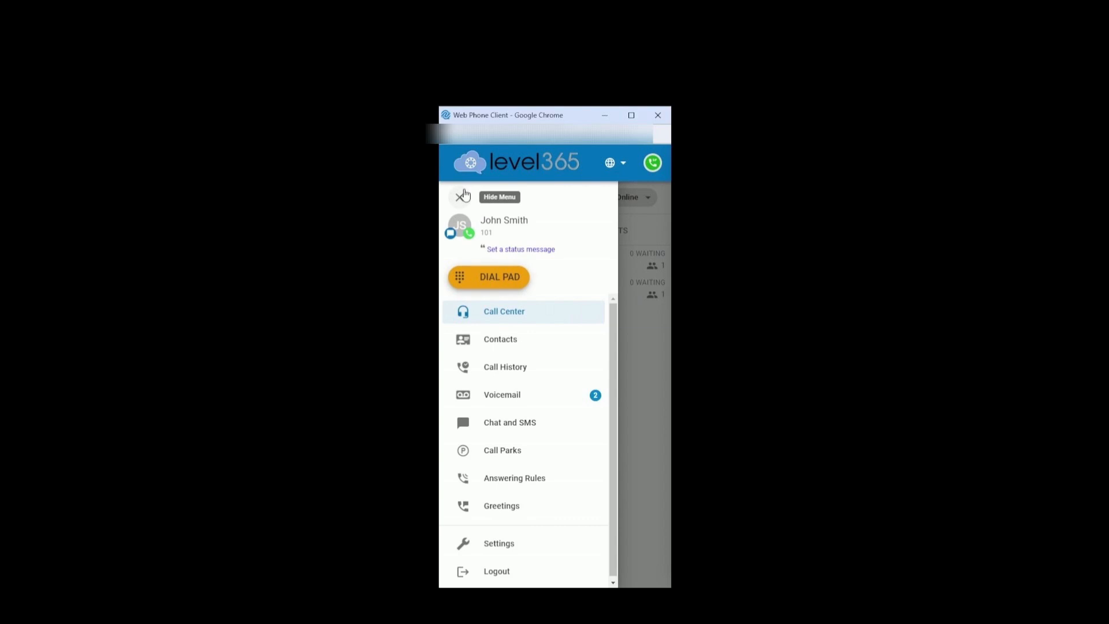
left_click(459, 197)
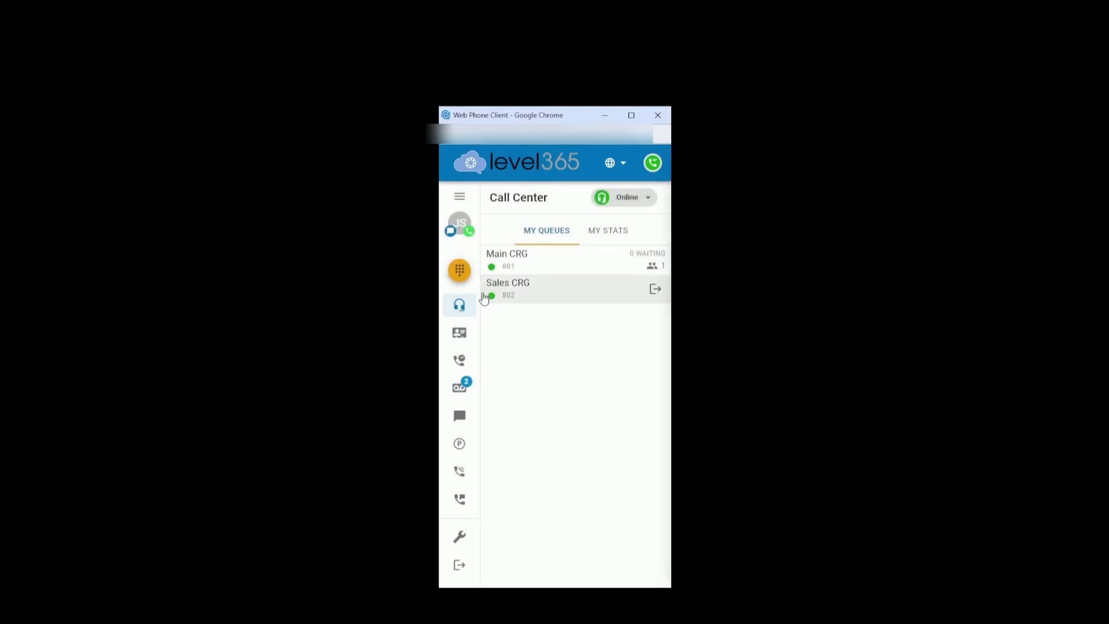
mouse_move(459, 304)
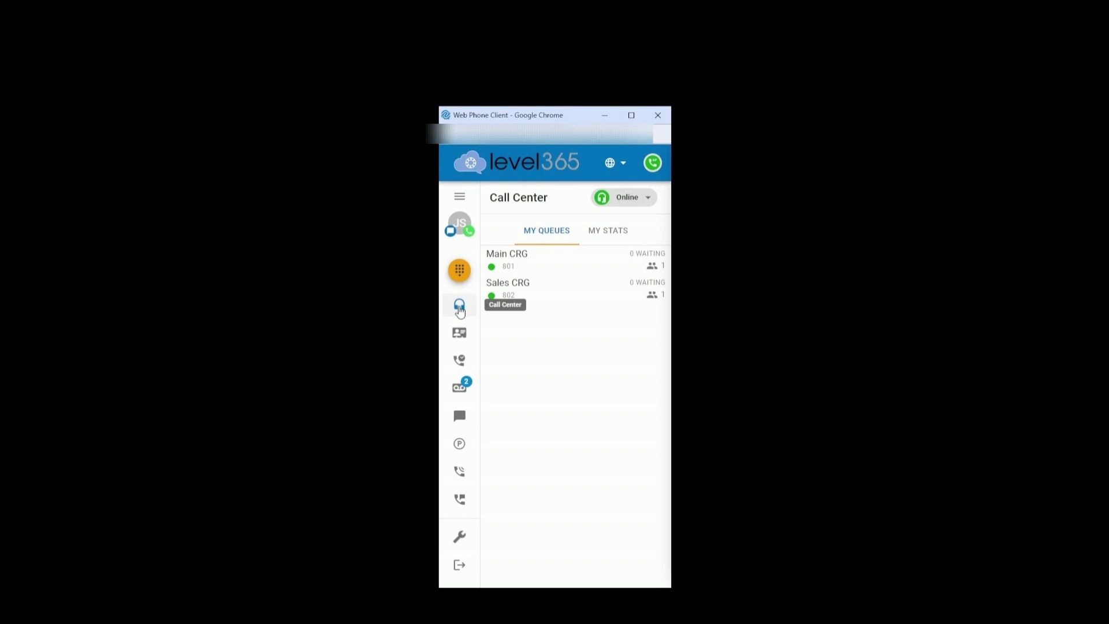
mouse_move(463, 331)
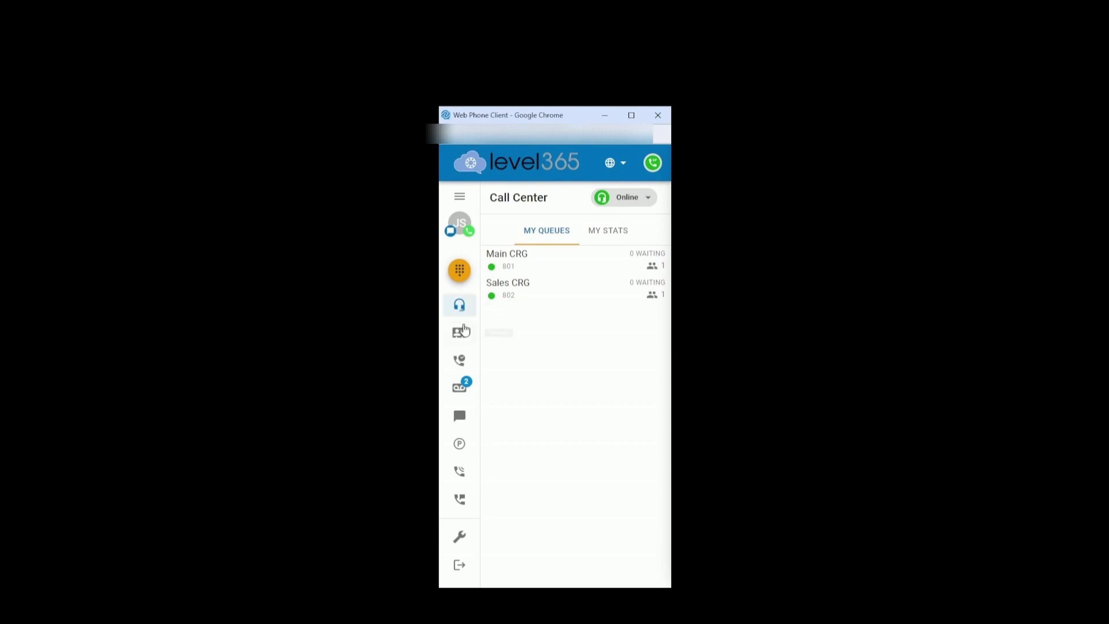
mouse_move(458, 361)
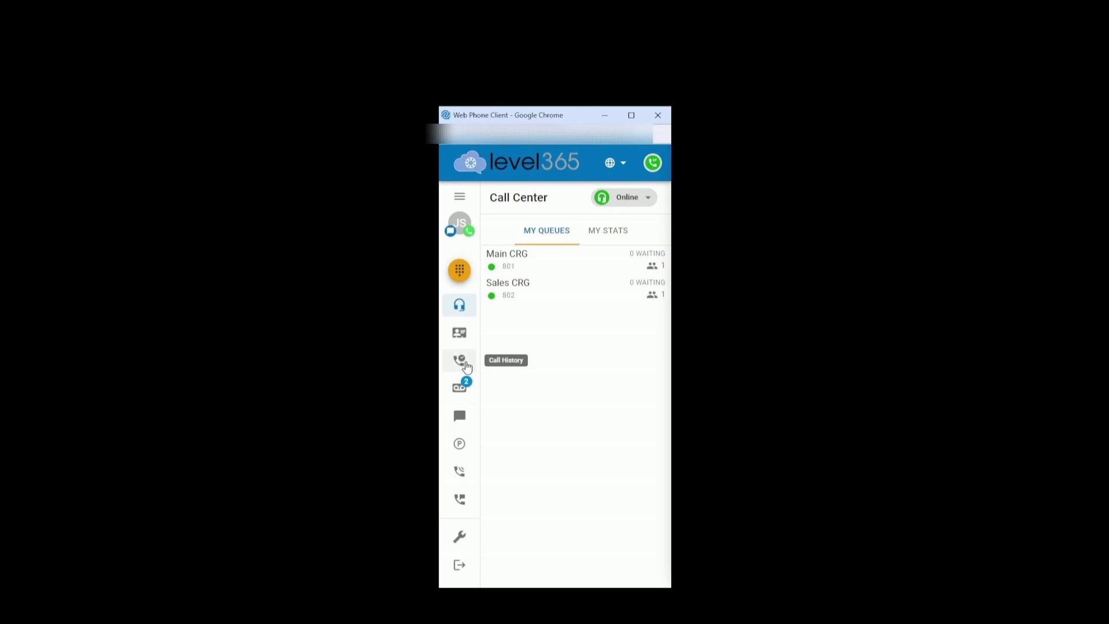
mouse_move(460, 416)
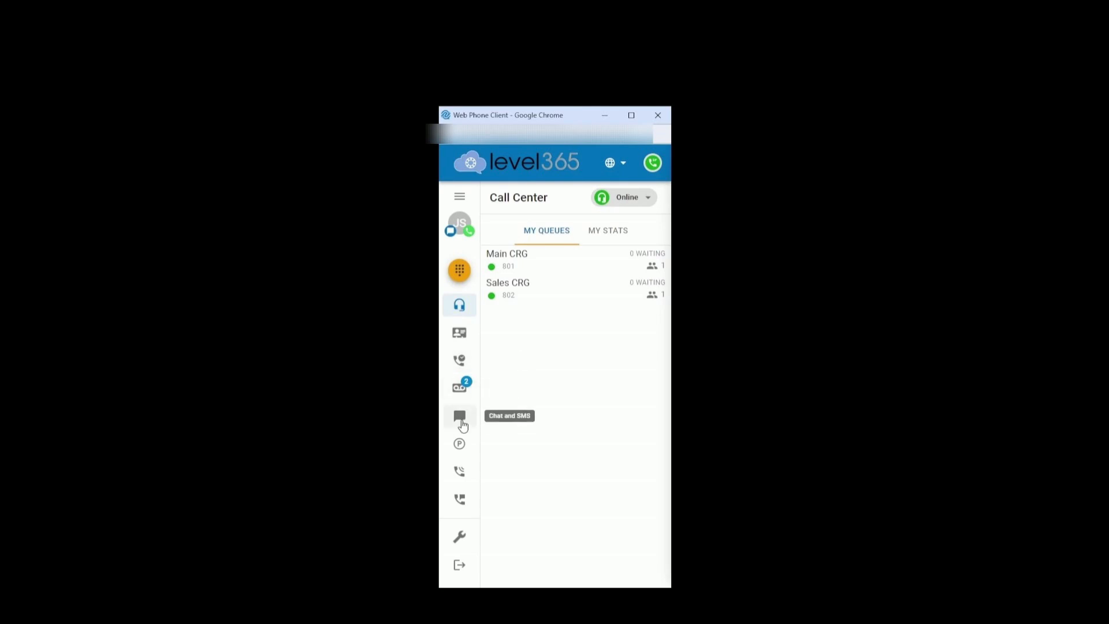
mouse_move(459, 472)
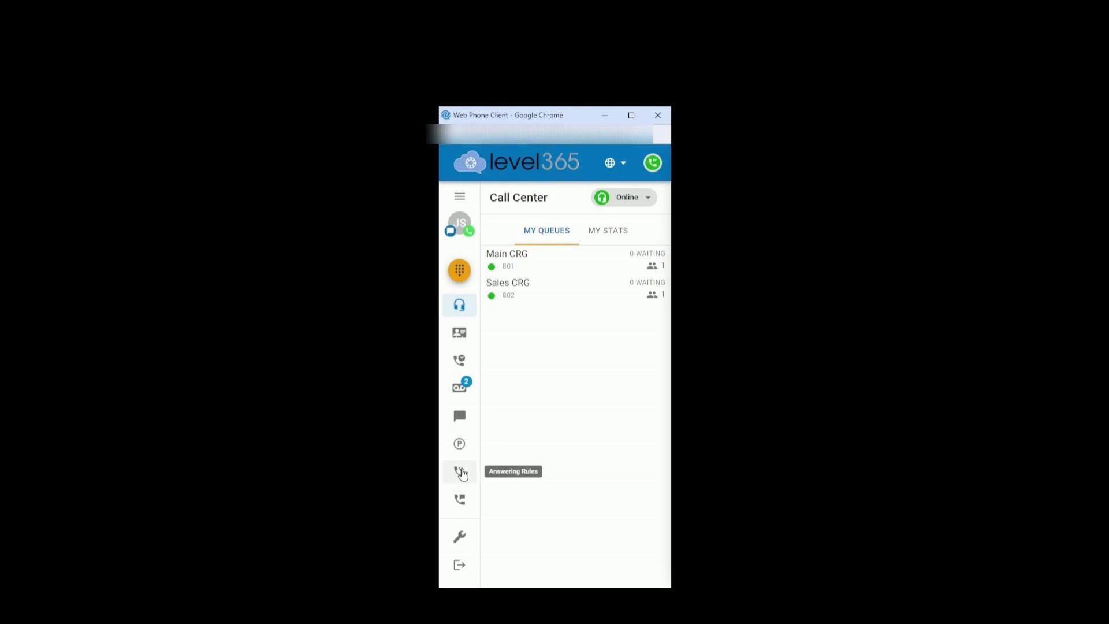
mouse_move(470, 533)
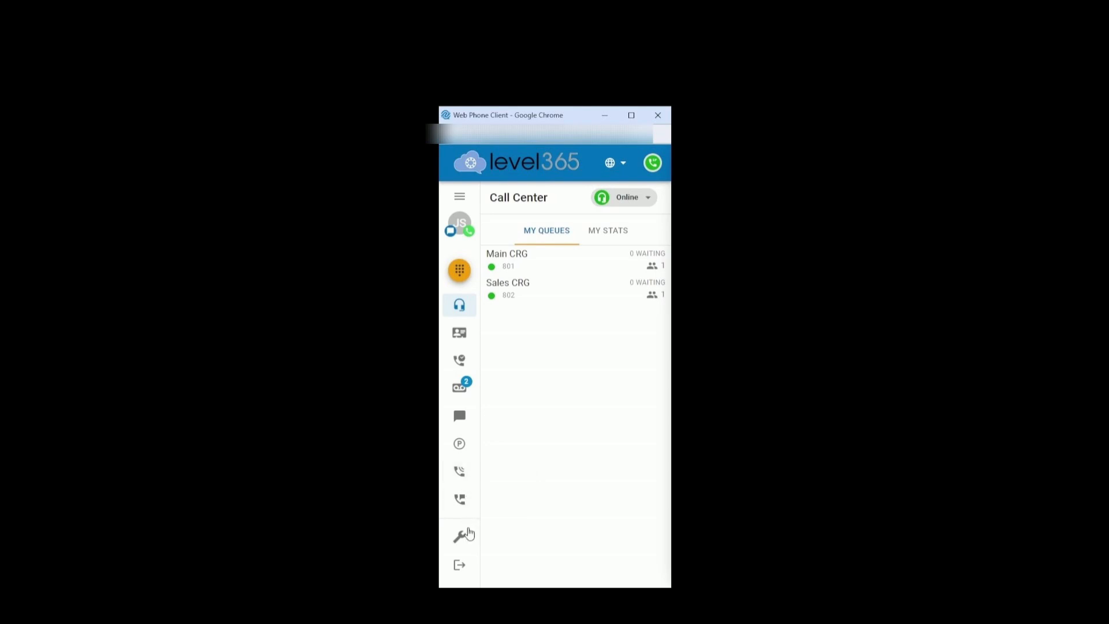
mouse_move(459, 567)
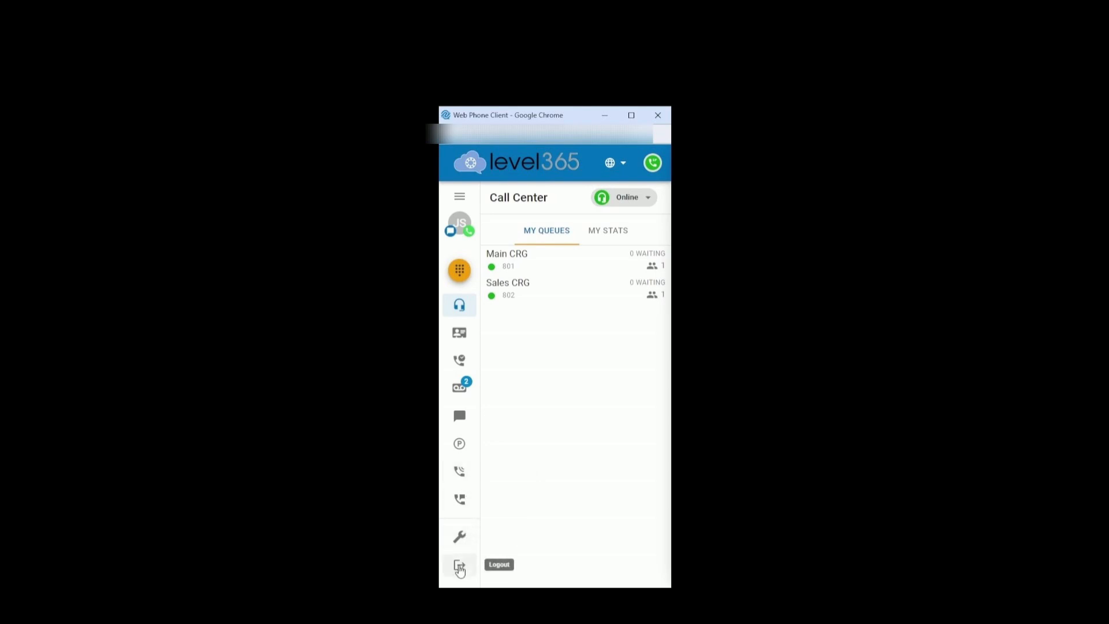
left_click(458, 333)
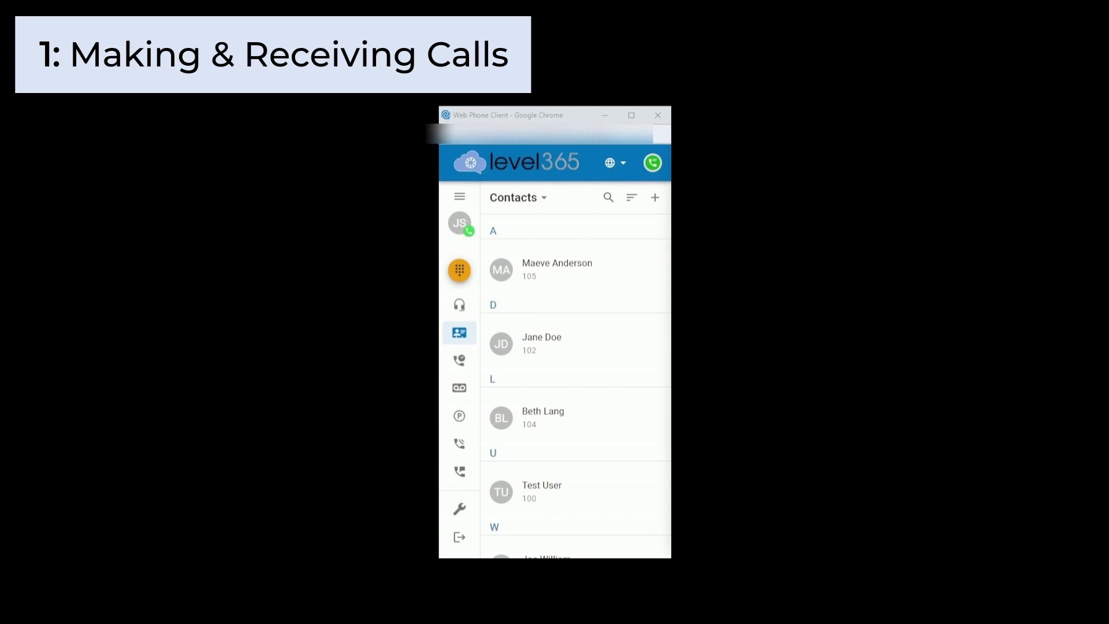
mouse_move(459, 271)
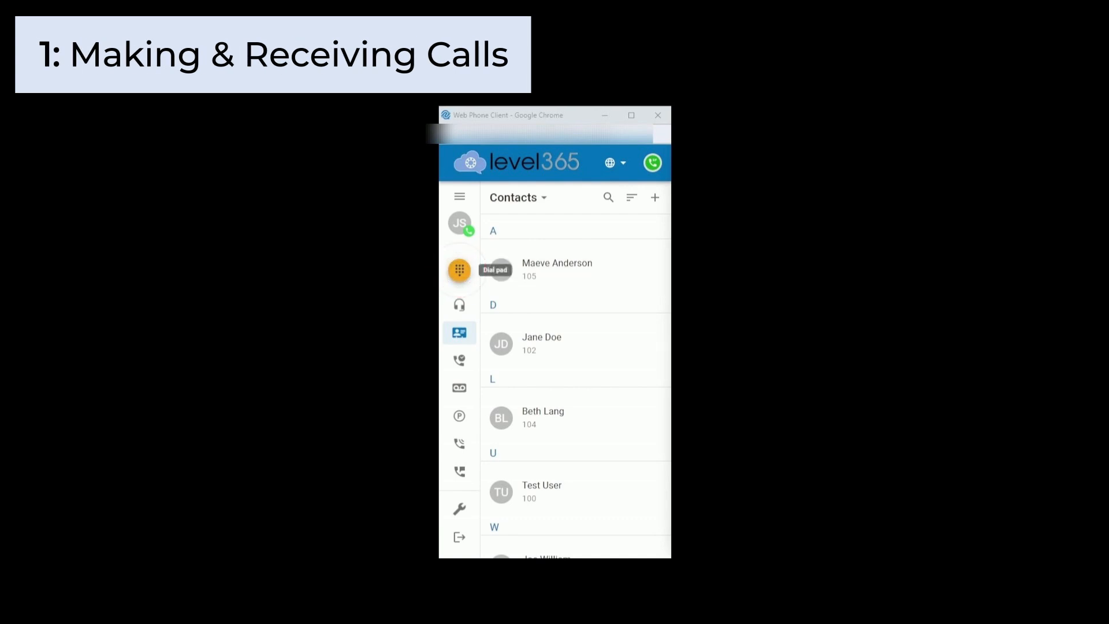
left_click(458, 271)
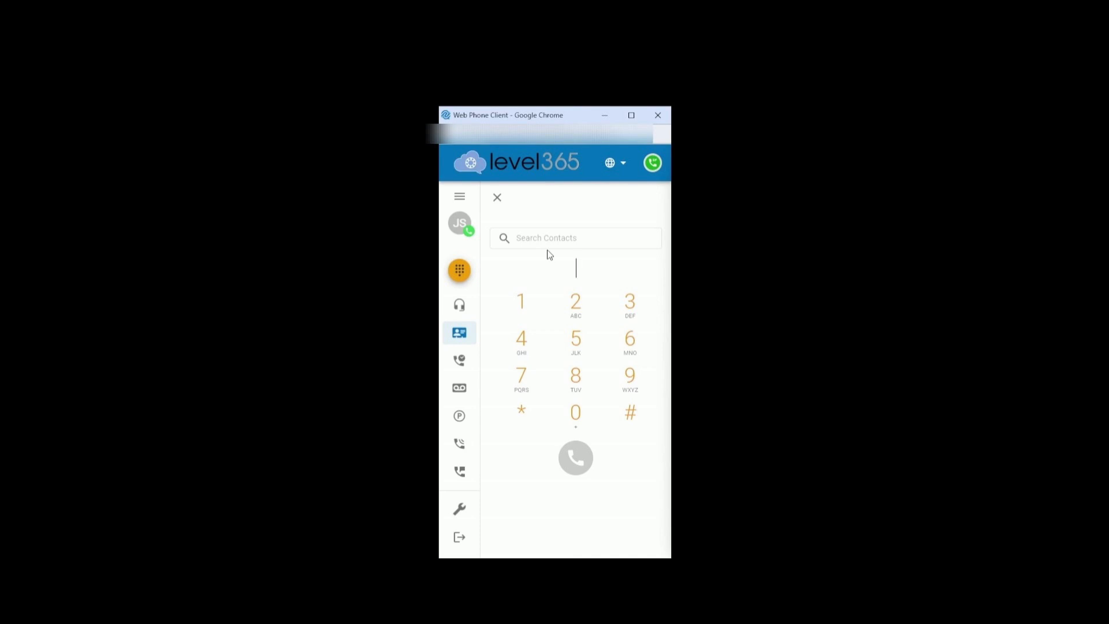
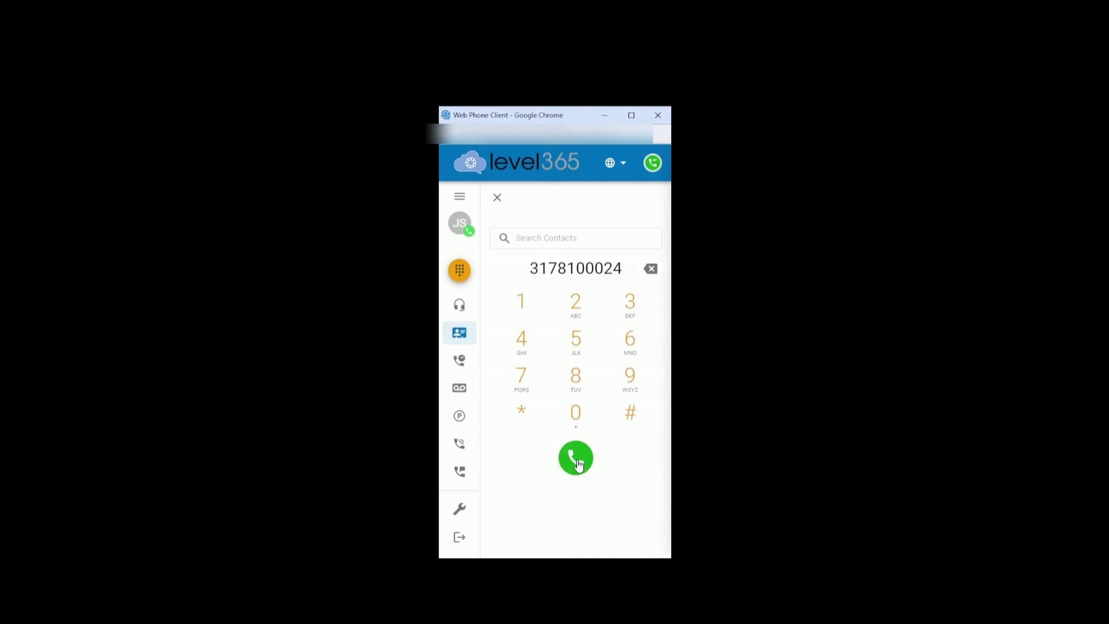
left_click(576, 457)
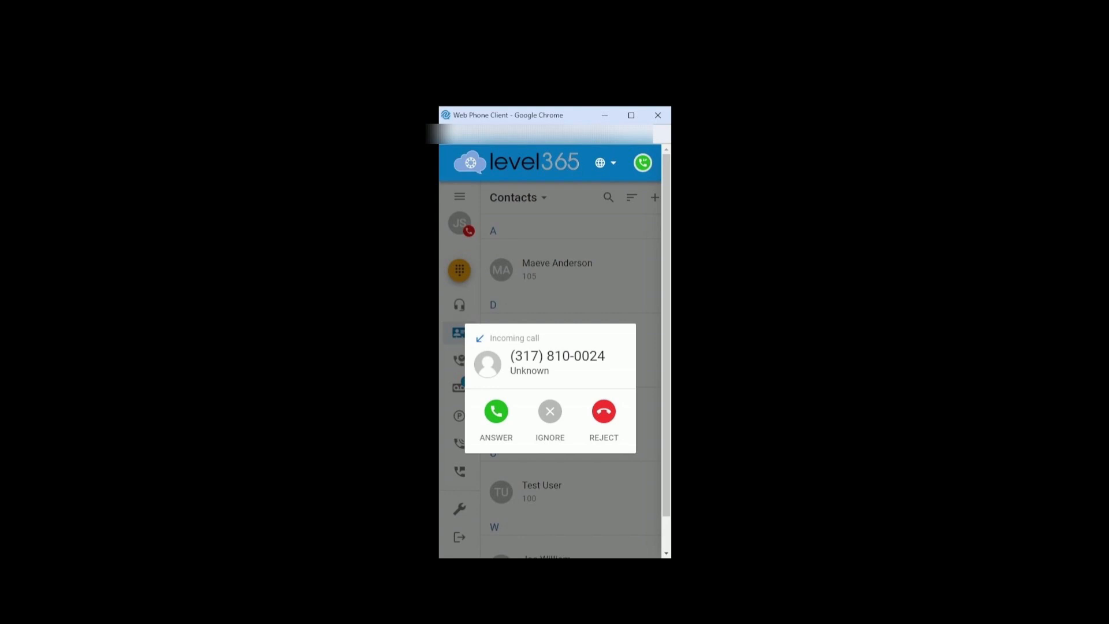
mouse_move(441, 289)
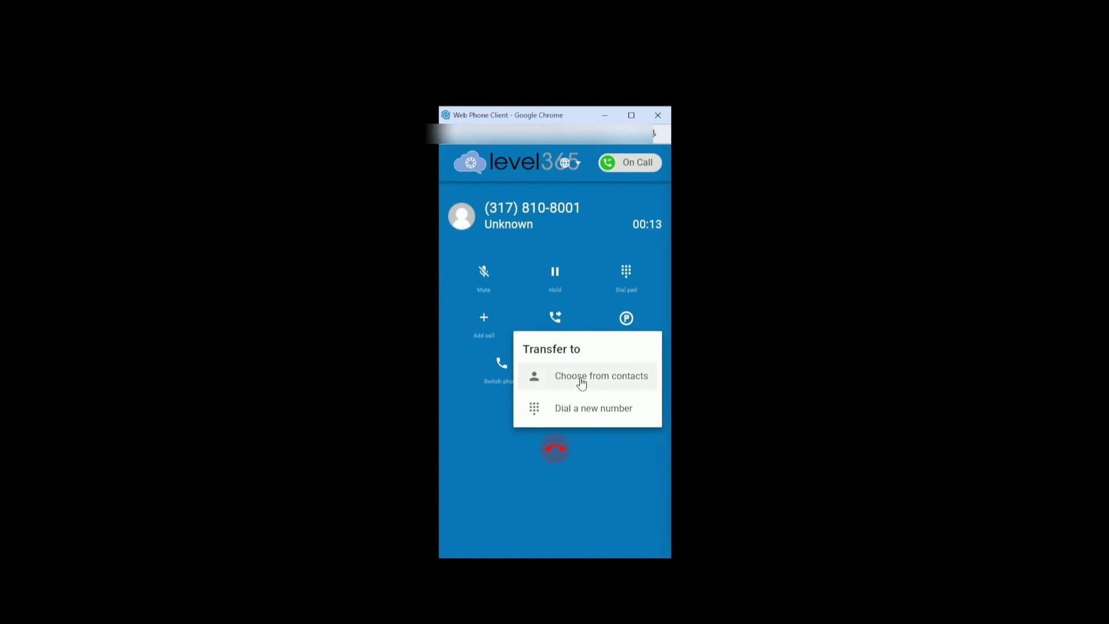
- Blind-transfer the call to contact extension 105, then return to the active call
left_click(601, 376)
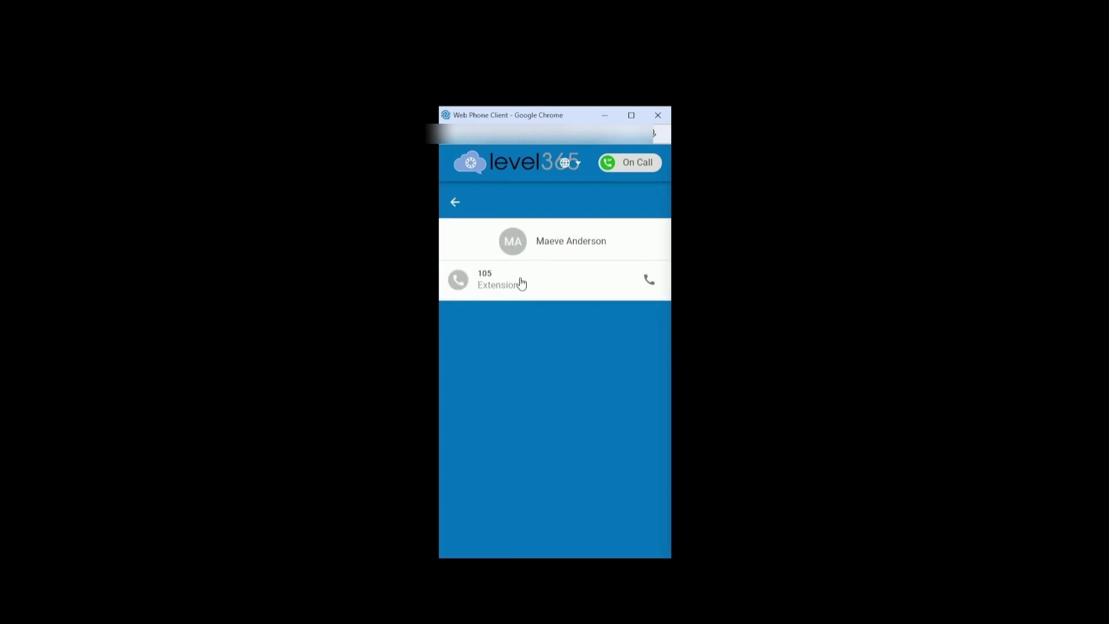
mouse_move(639, 283)
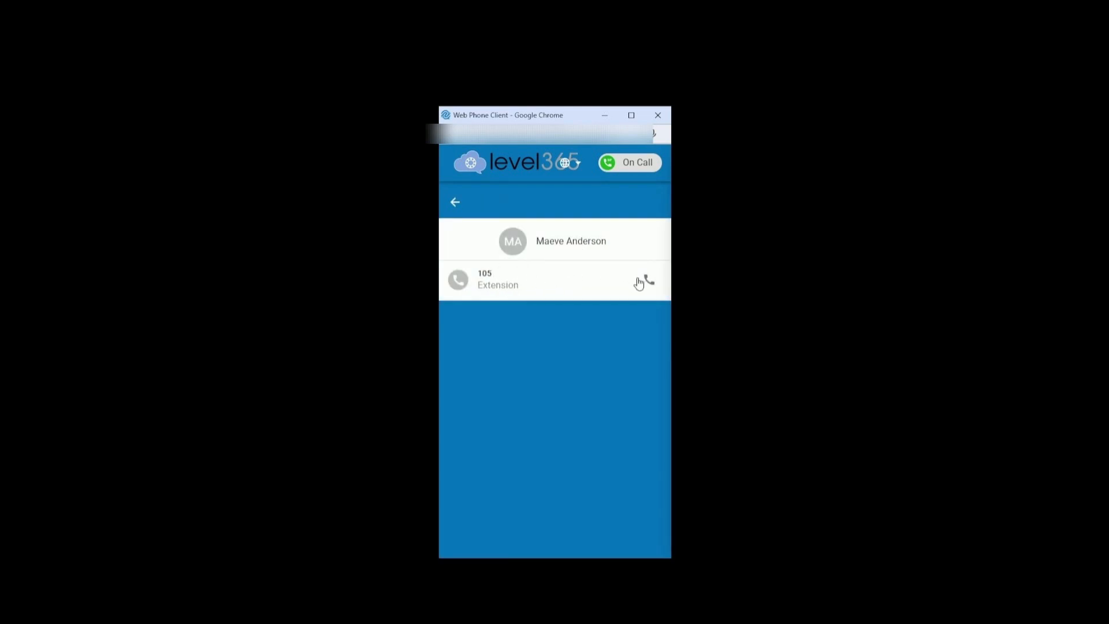
left_click(647, 280)
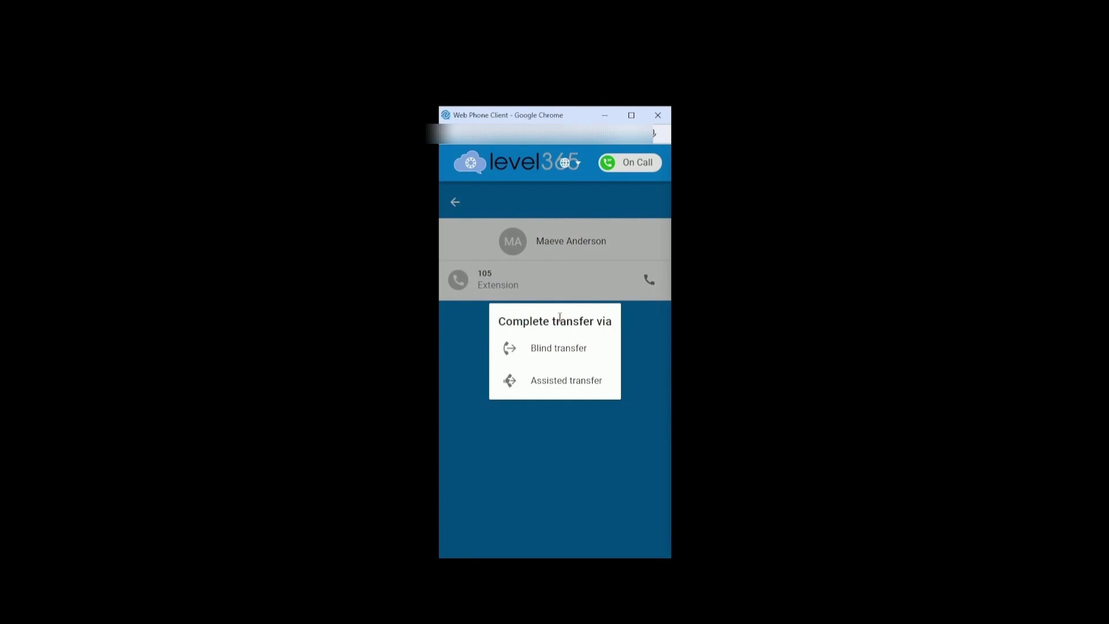
mouse_move(554, 386)
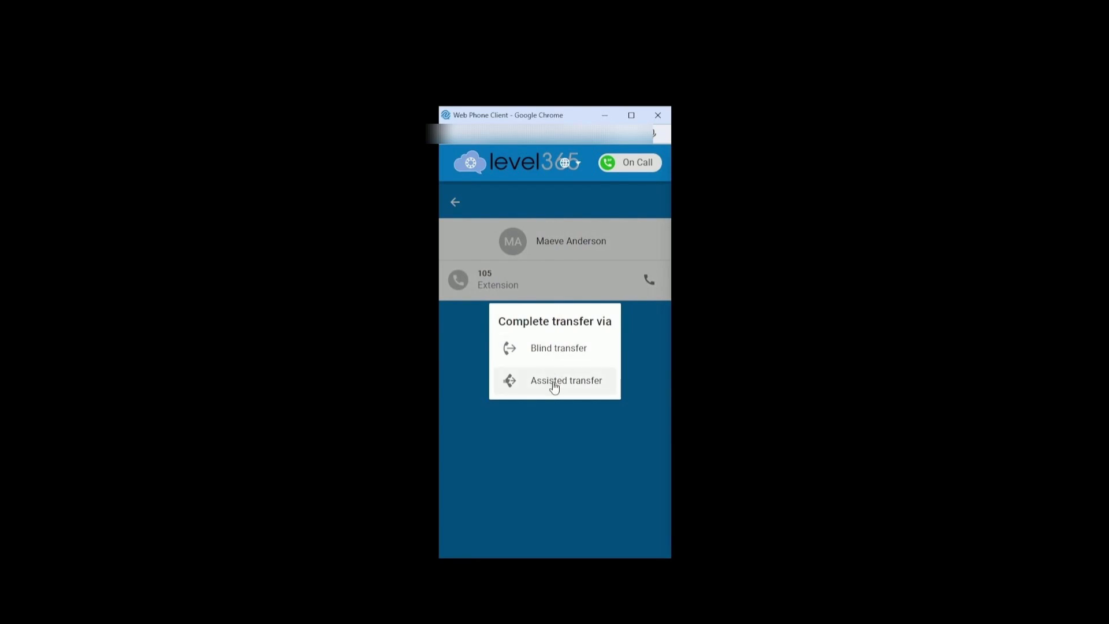
mouse_move(589, 347)
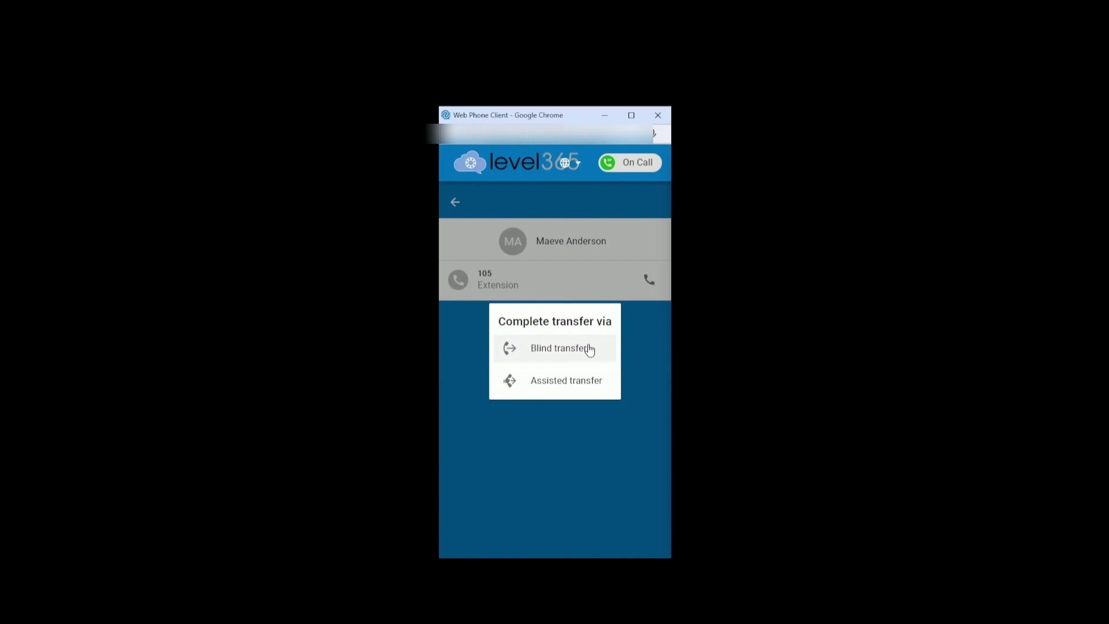
mouse_move(592, 351)
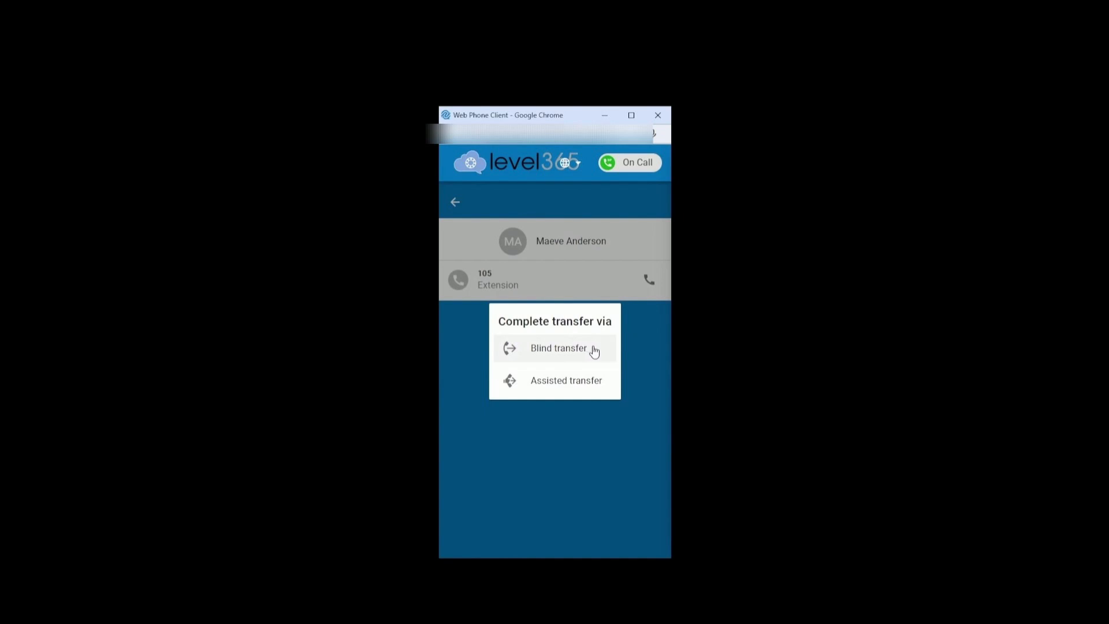
mouse_move(597, 372)
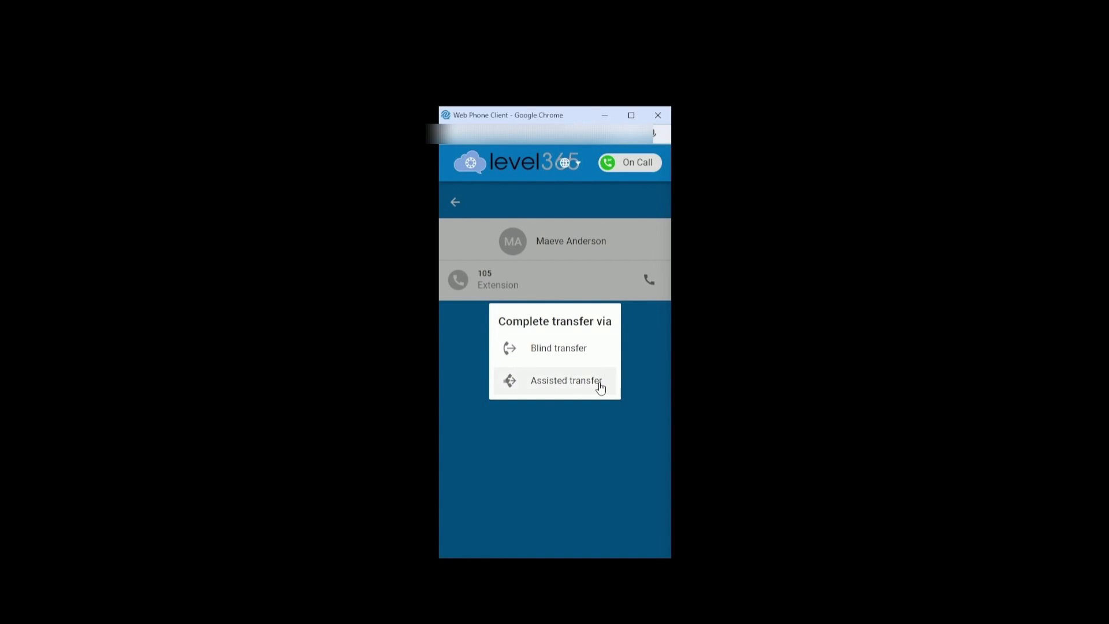
mouse_move(576, 358)
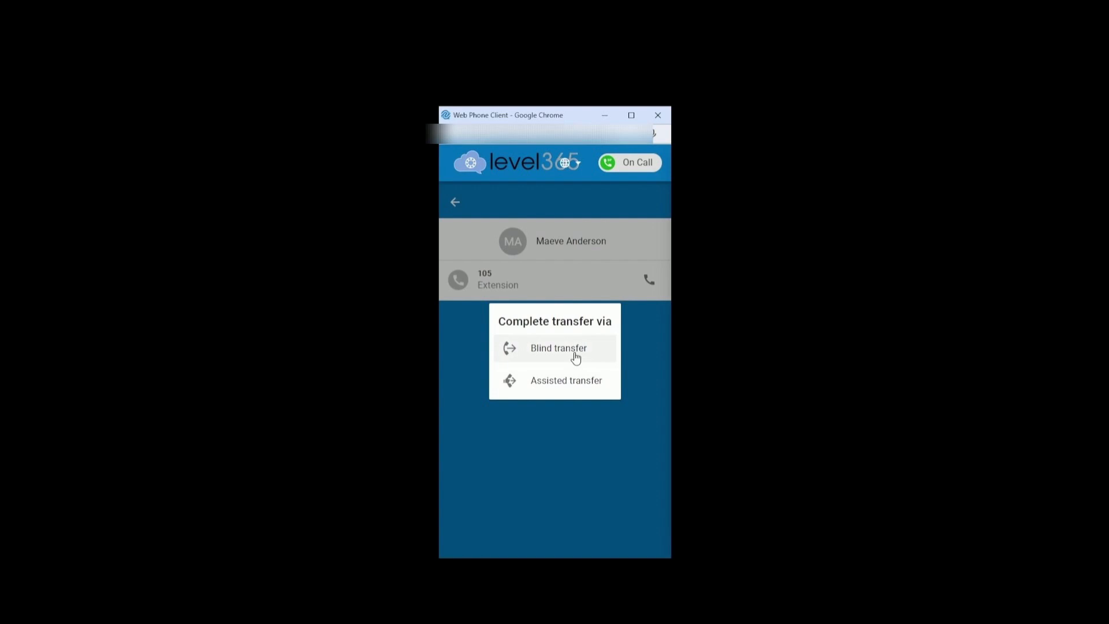
left_click(558, 347)
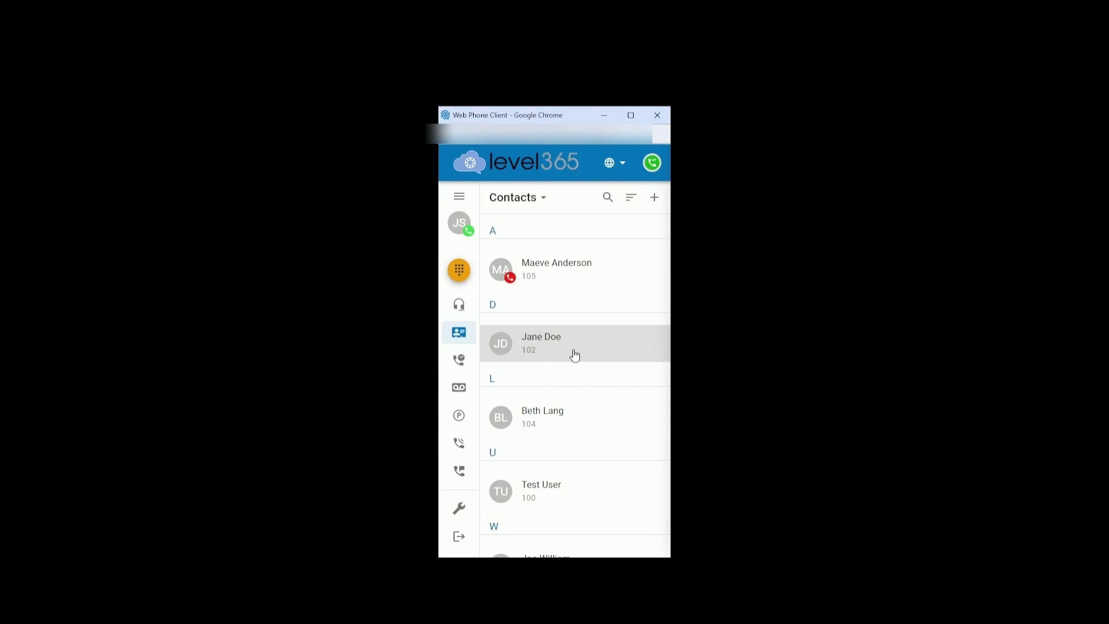
mouse_move(512, 289)
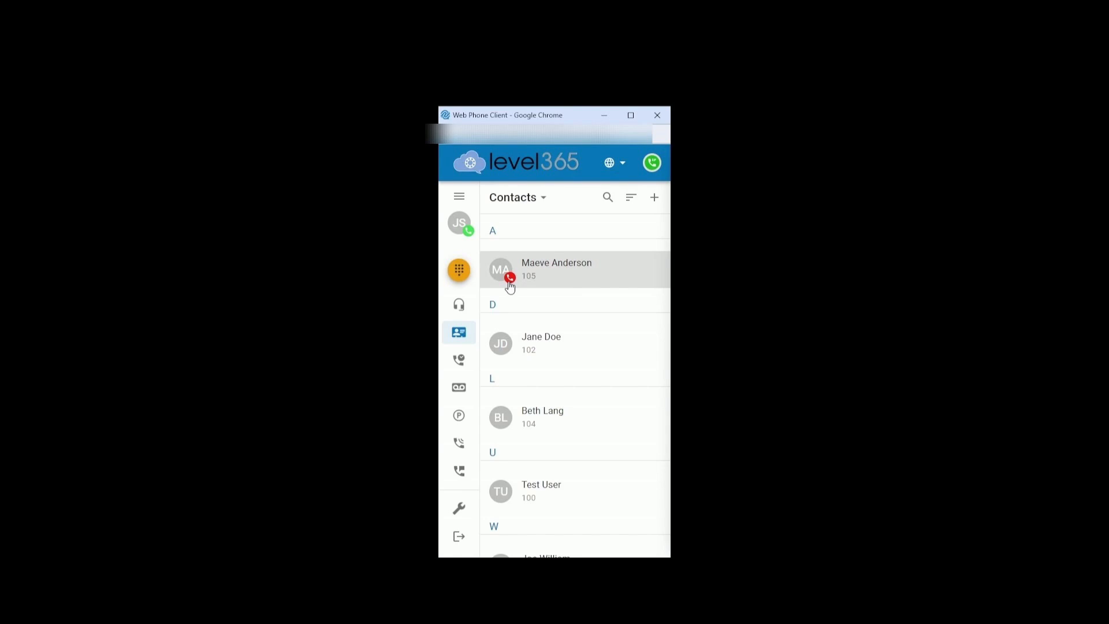
left_click(555, 317)
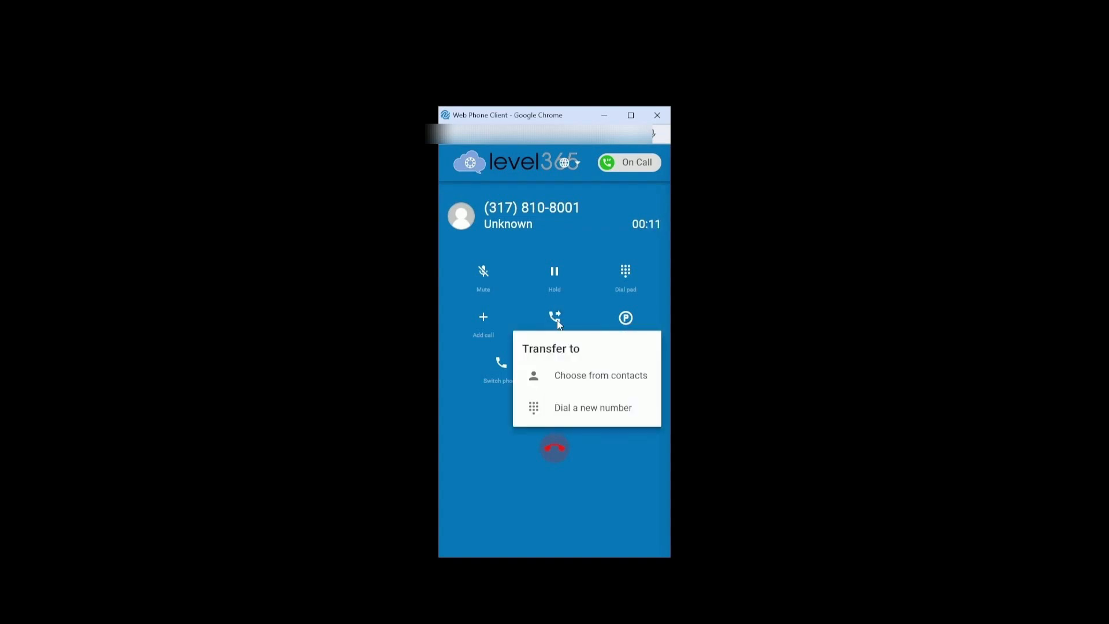
left_click(593, 407)
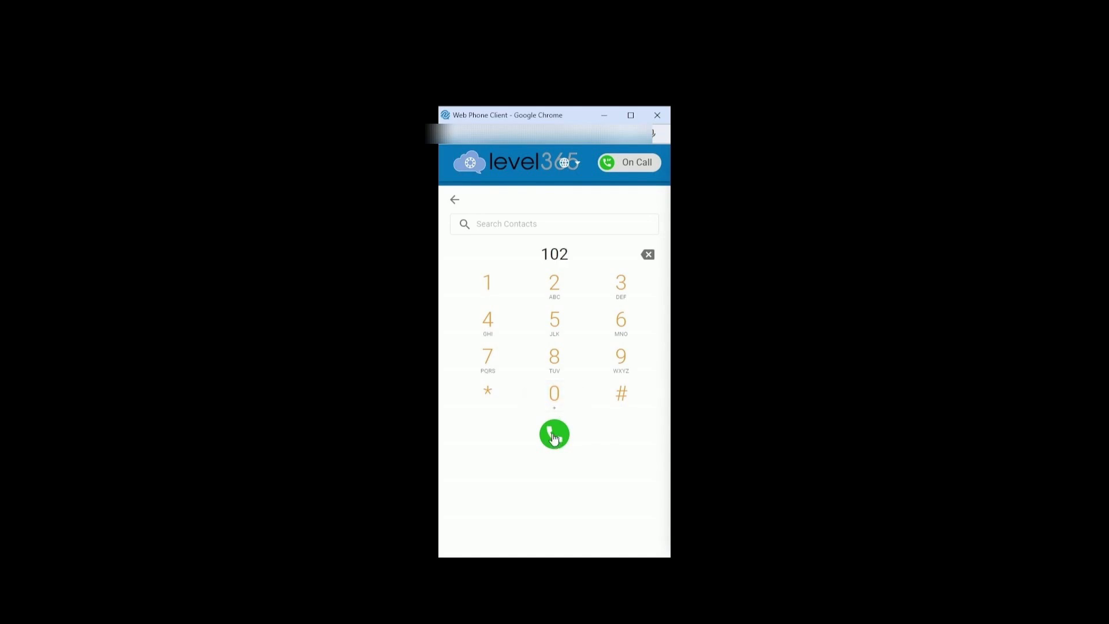
left_click(554, 434)
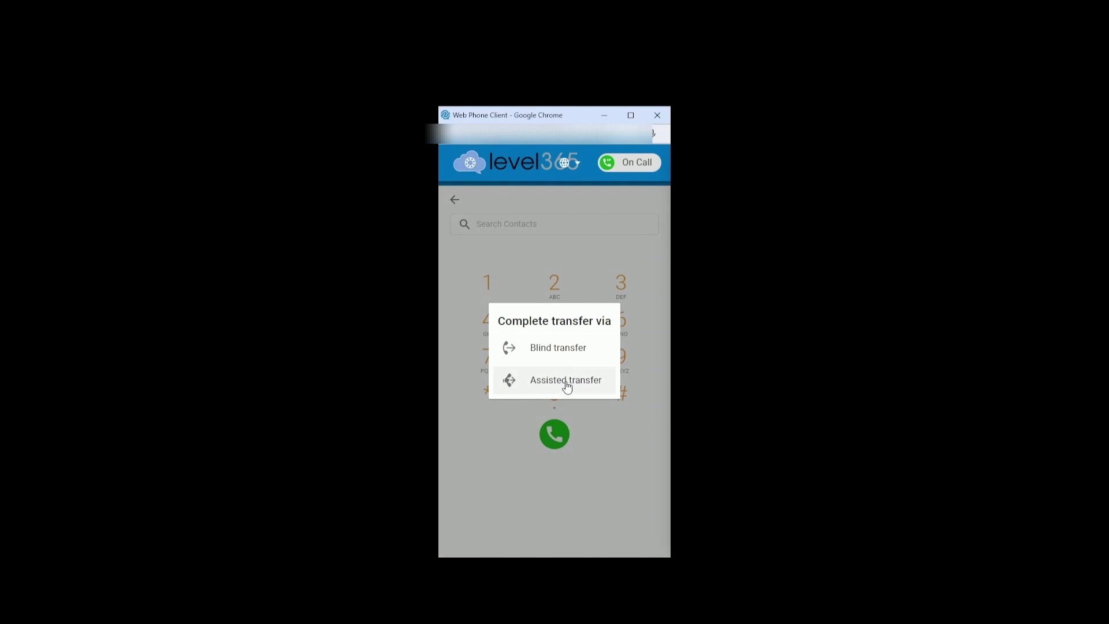
left_click(565, 380)
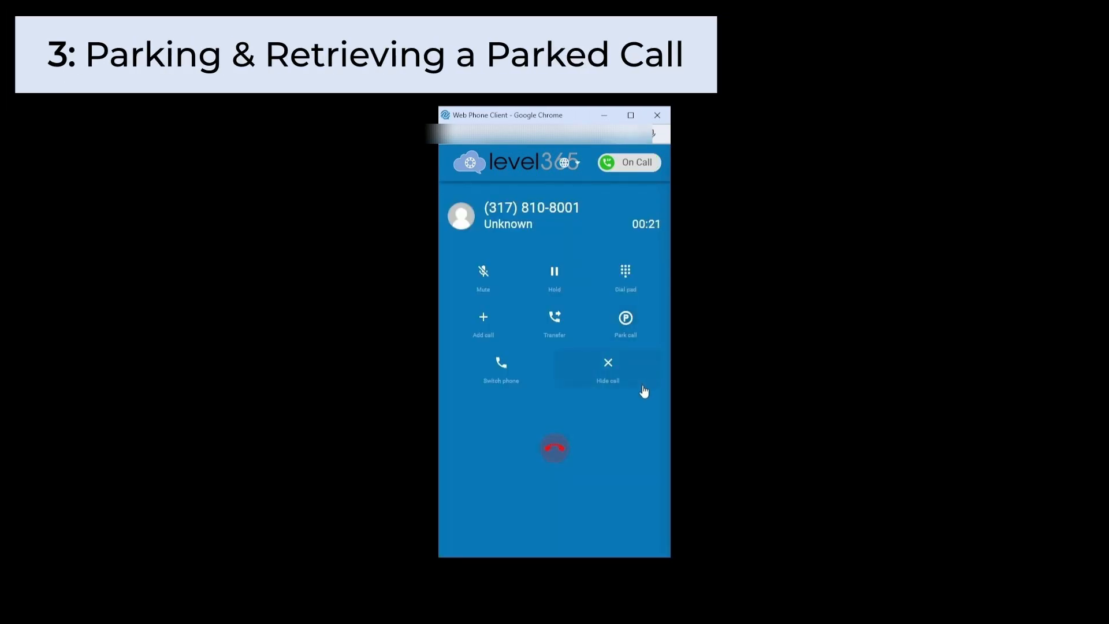
left_click(624, 318)
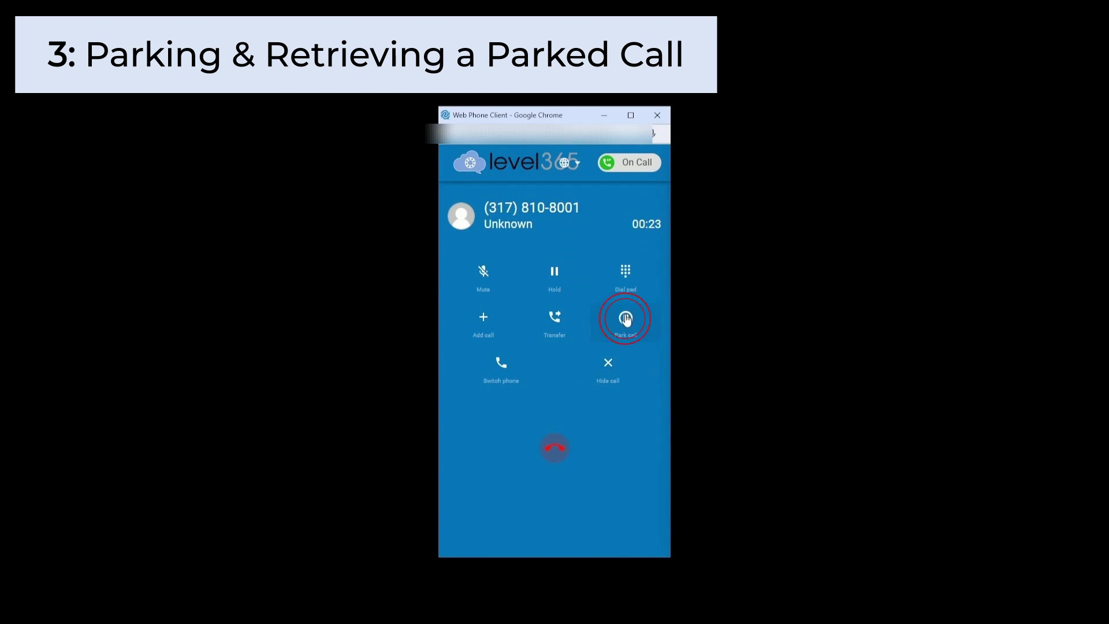
left_click(624, 318)
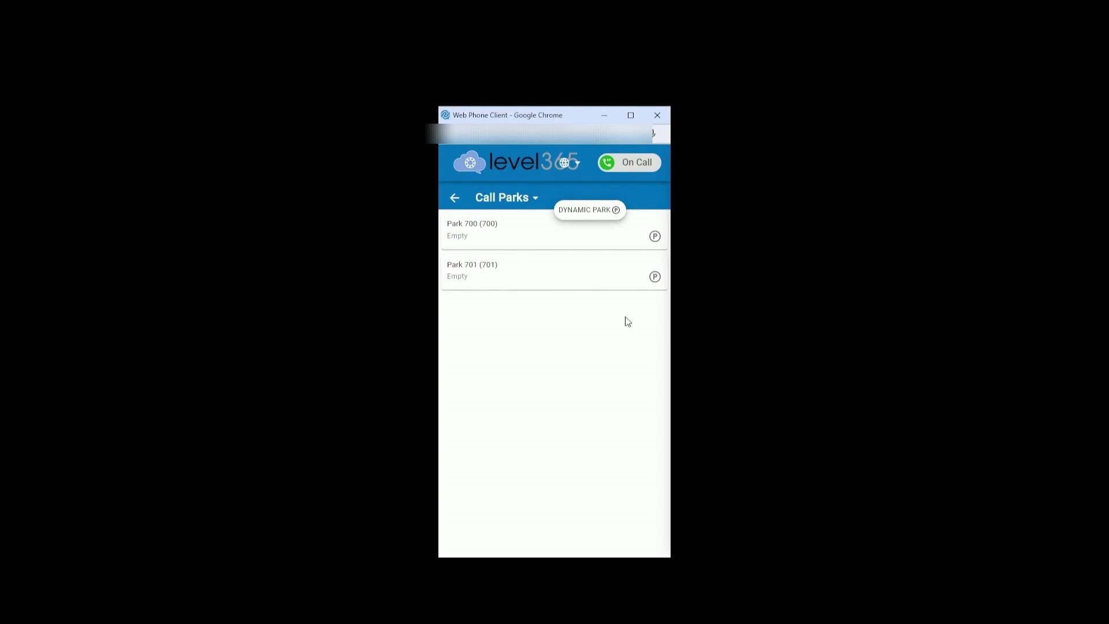
mouse_move(609, 318)
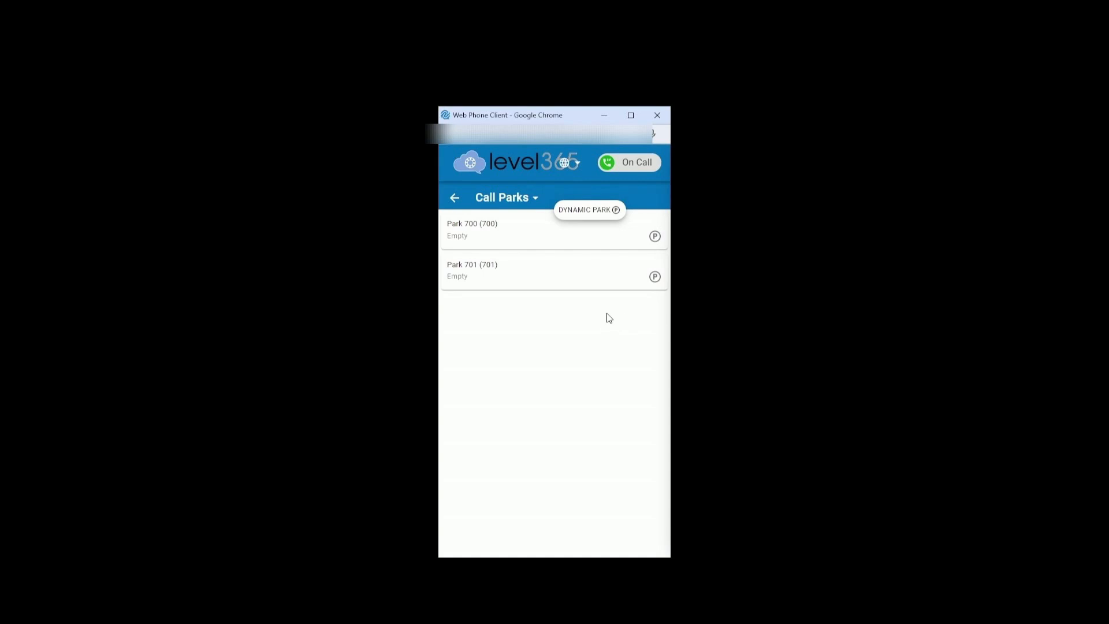
mouse_move(494, 265)
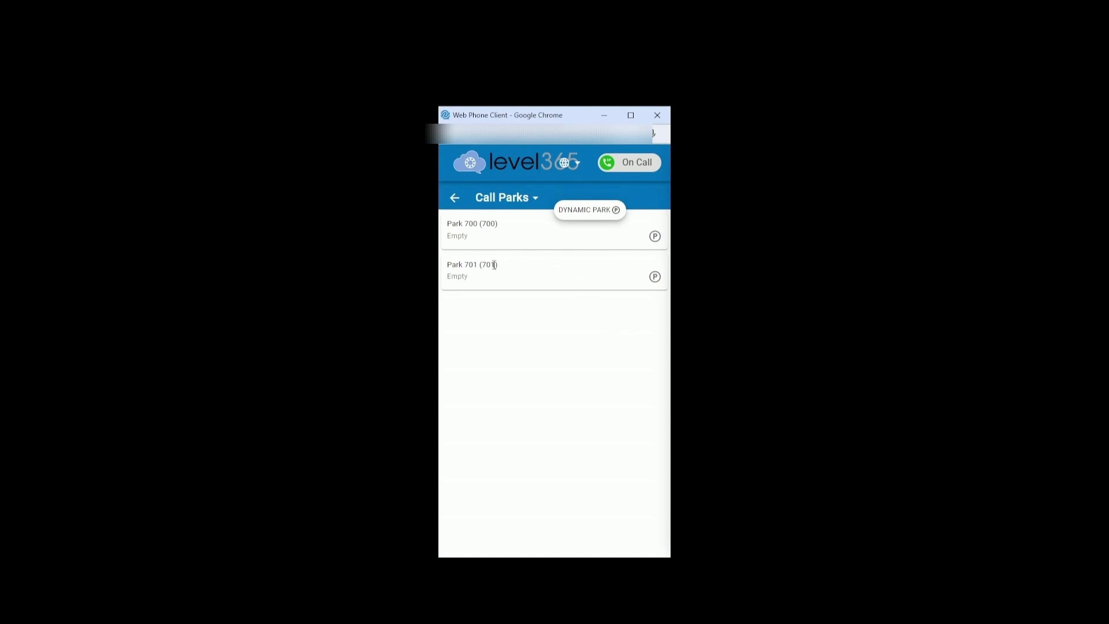
mouse_move(466, 275)
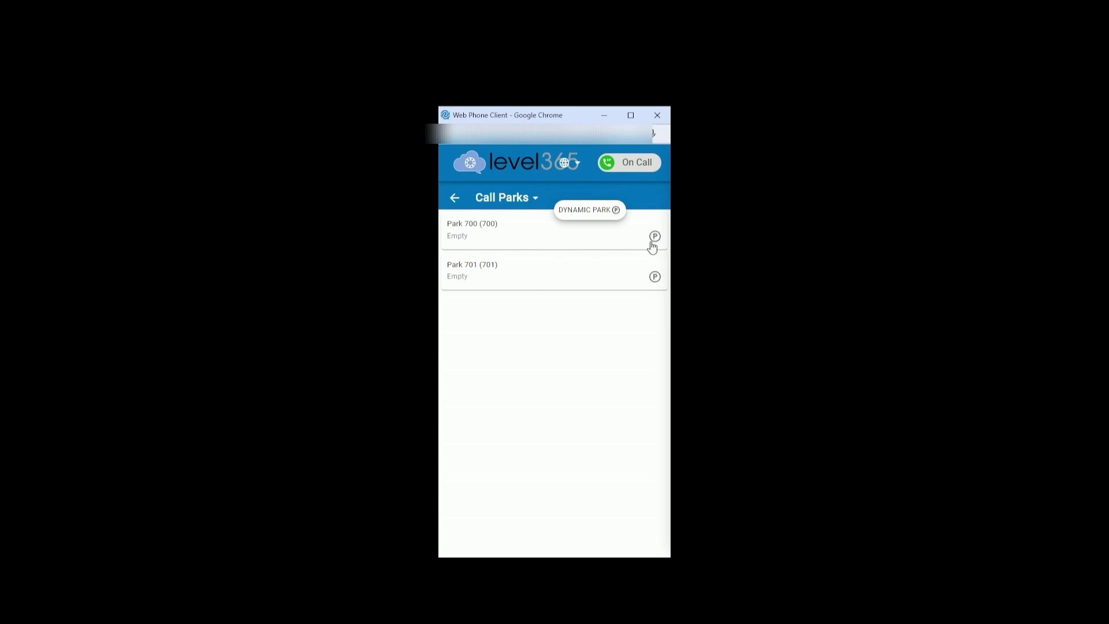
mouse_move(653, 274)
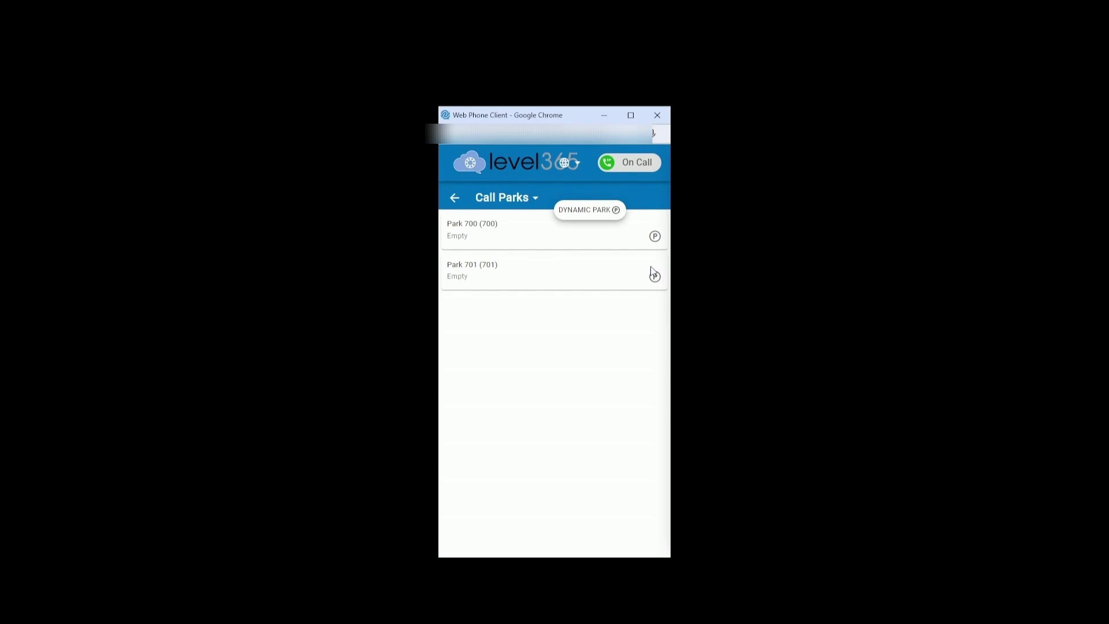
mouse_move(583, 214)
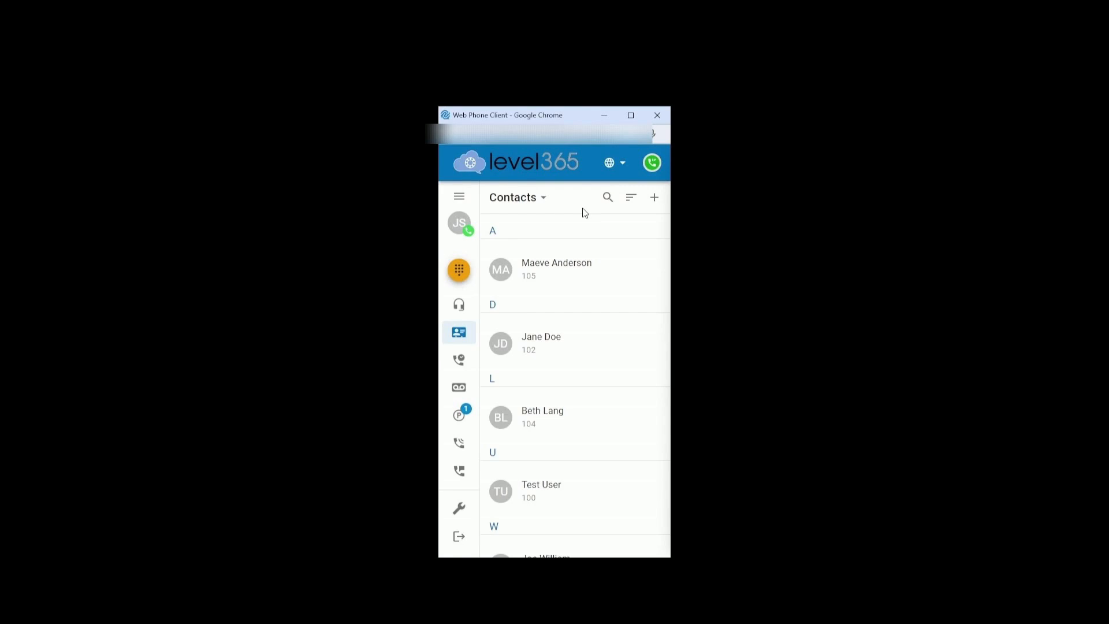
mouse_move(475, 358)
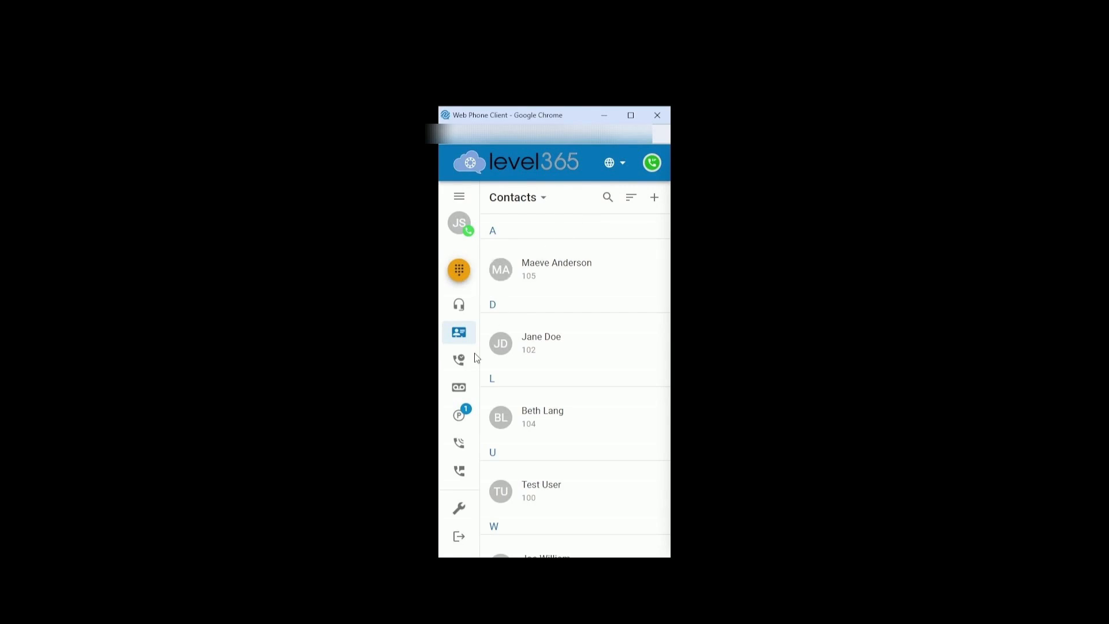
mouse_move(459, 416)
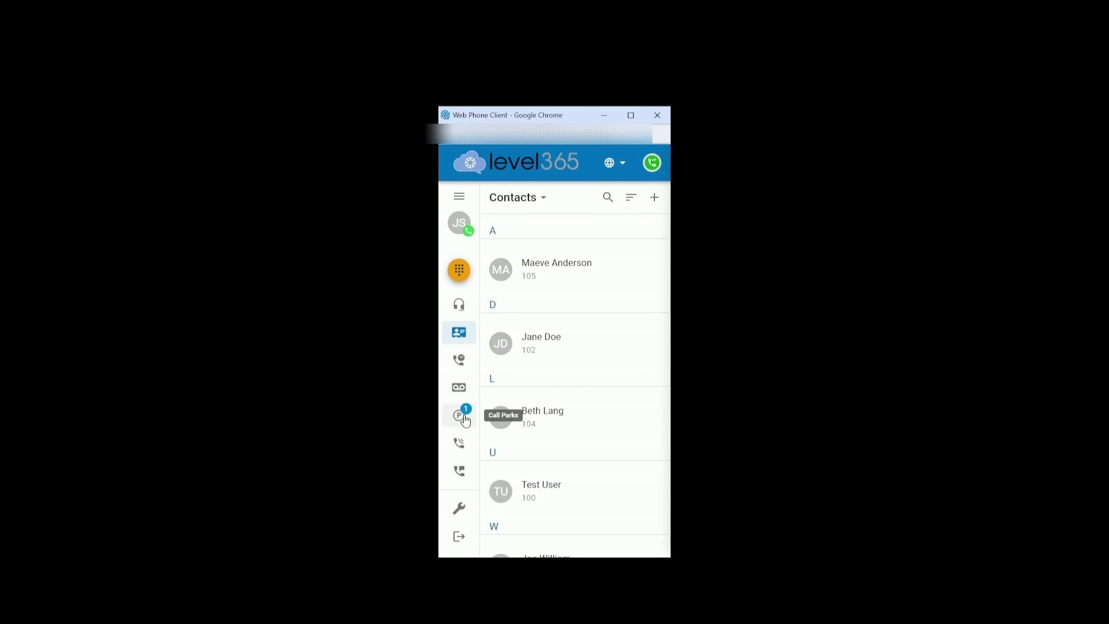
left_click(458, 416)
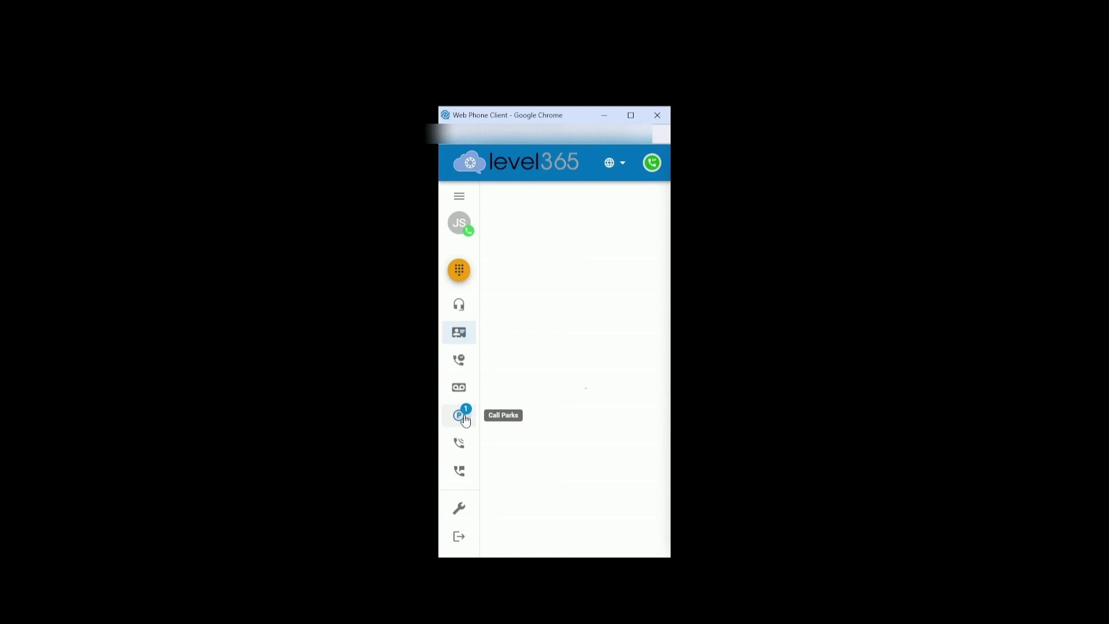
left_click(458, 415)
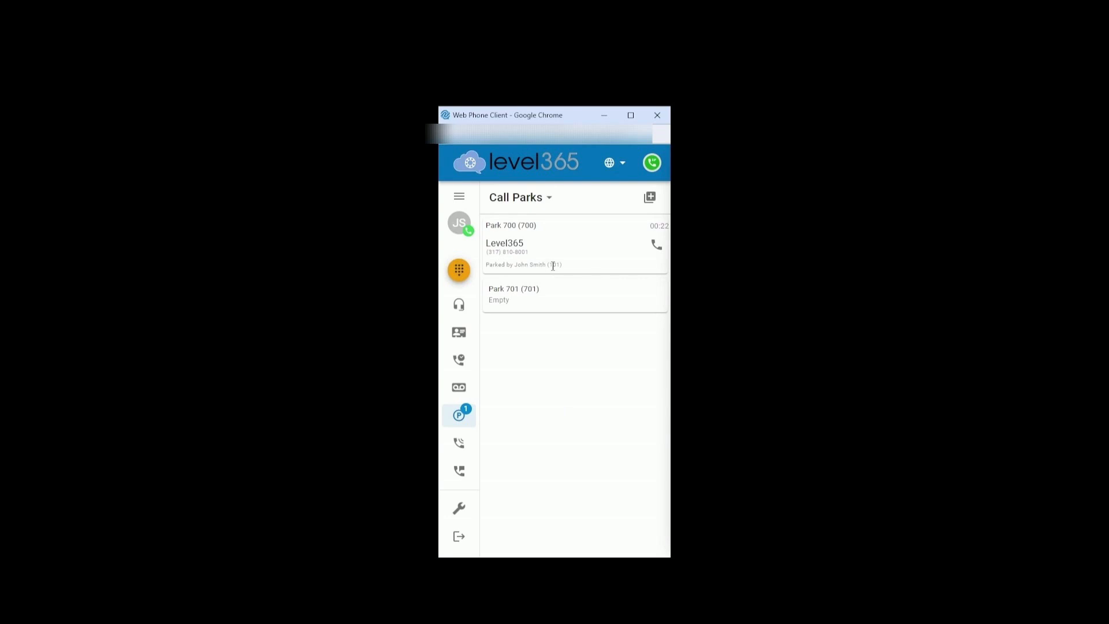
mouse_move(589, 249)
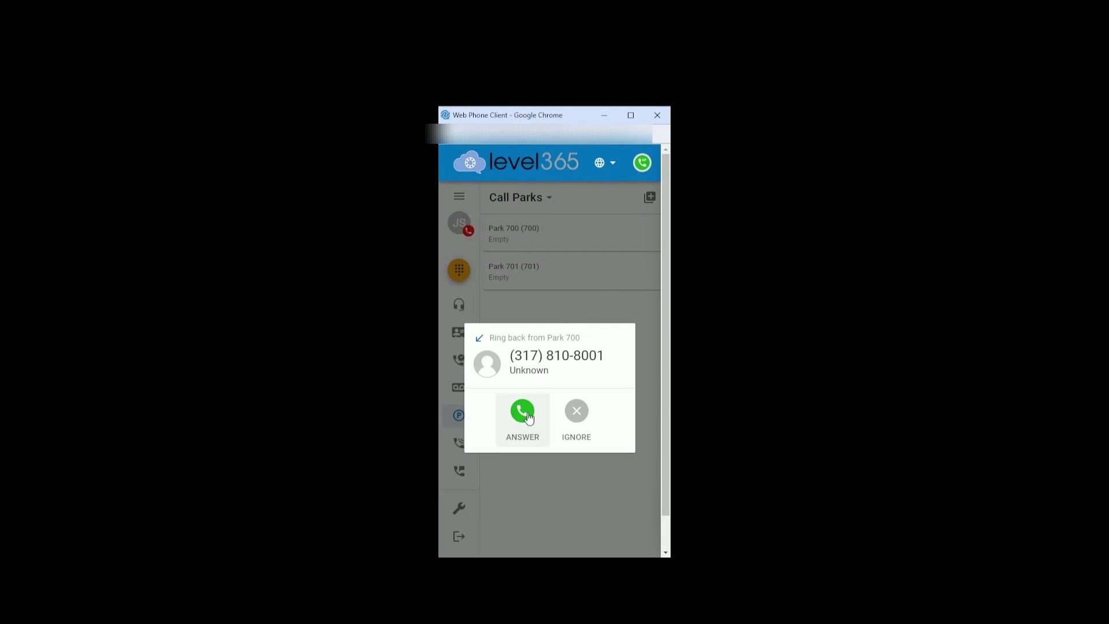
left_click(523, 410)
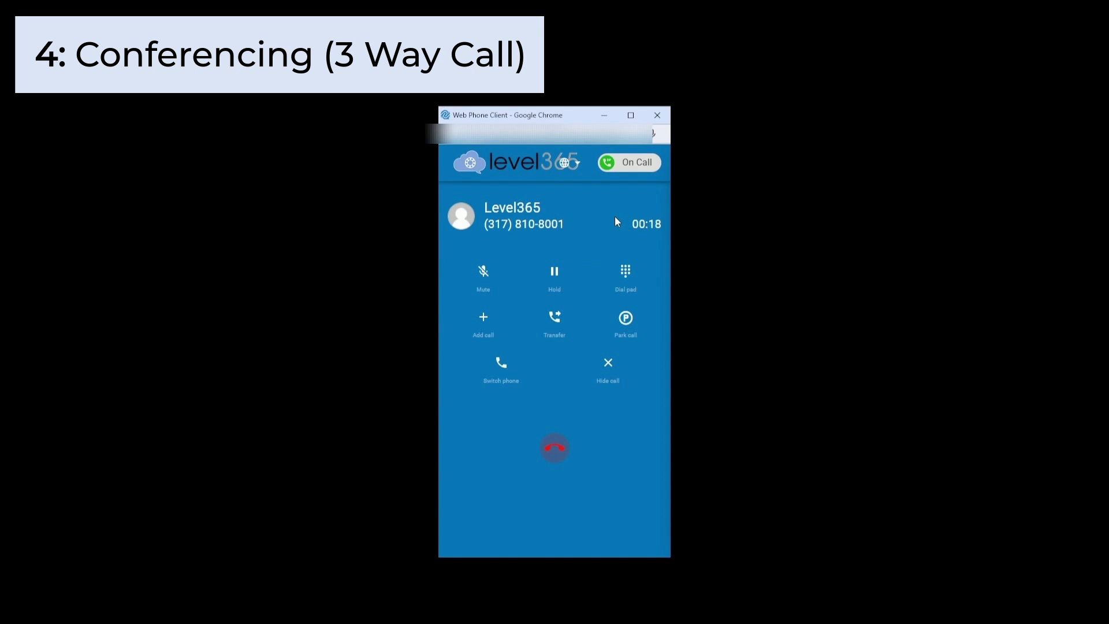
left_click(483, 322)
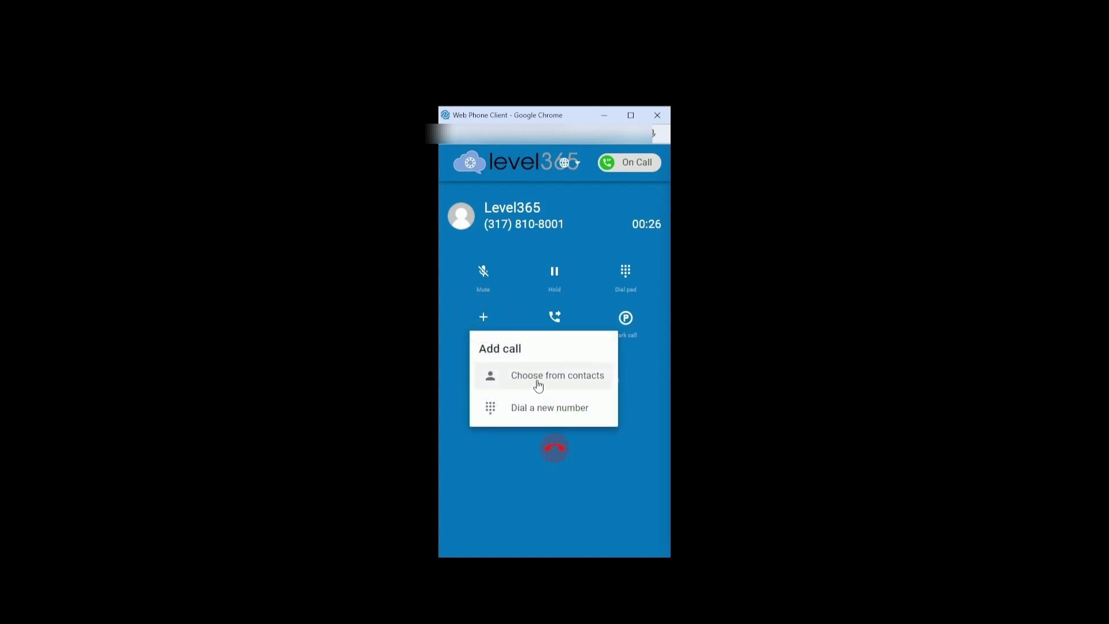
left_click(548, 408)
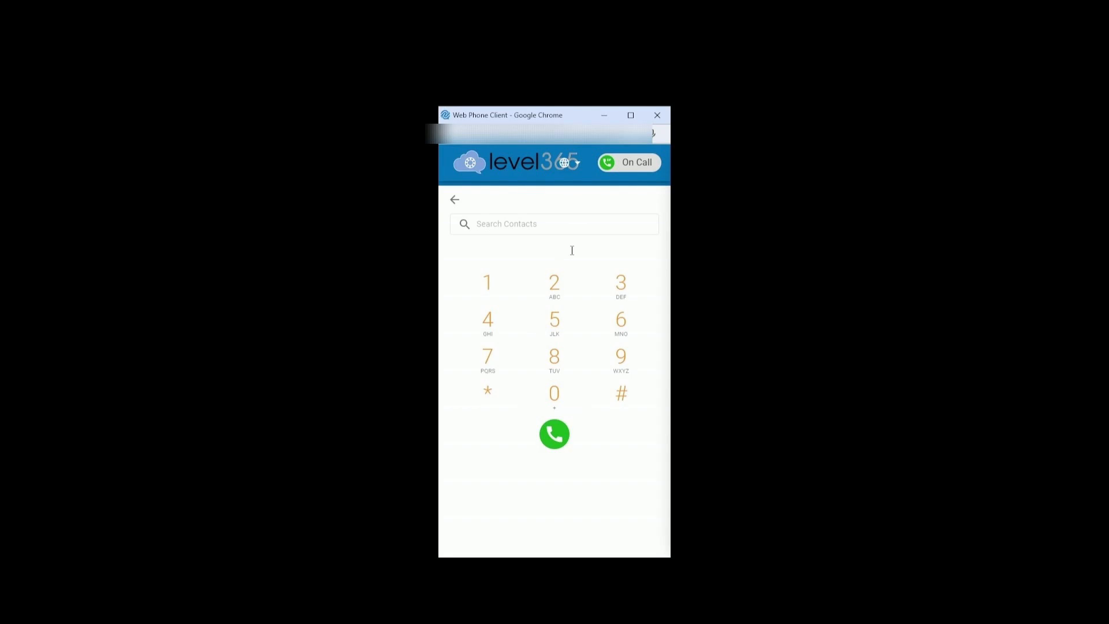
left_click(555, 433)
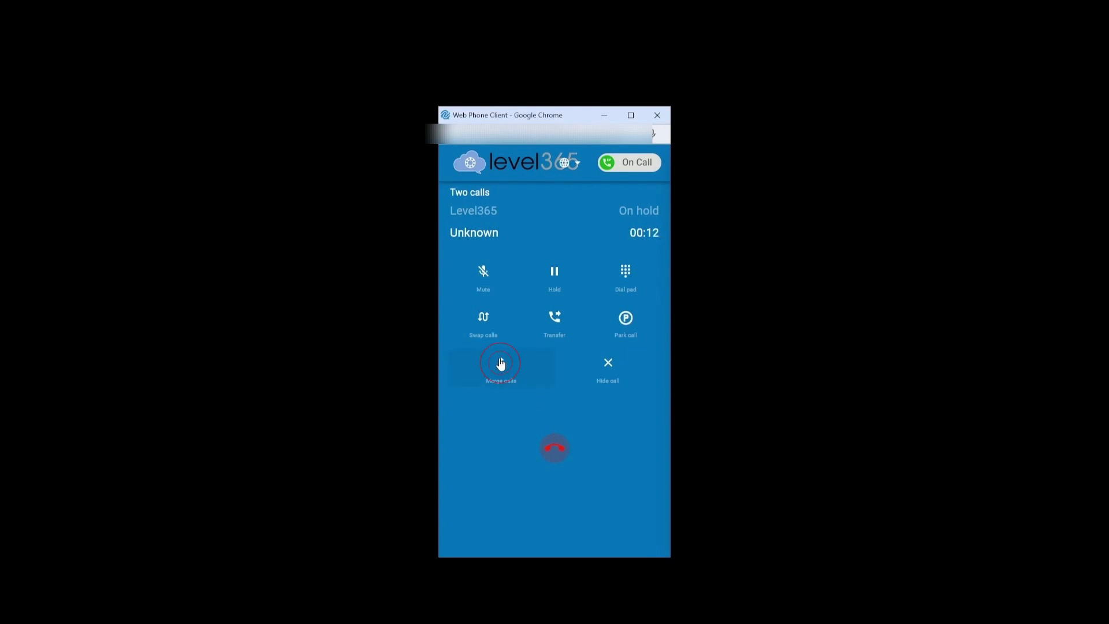
left_click(500, 363)
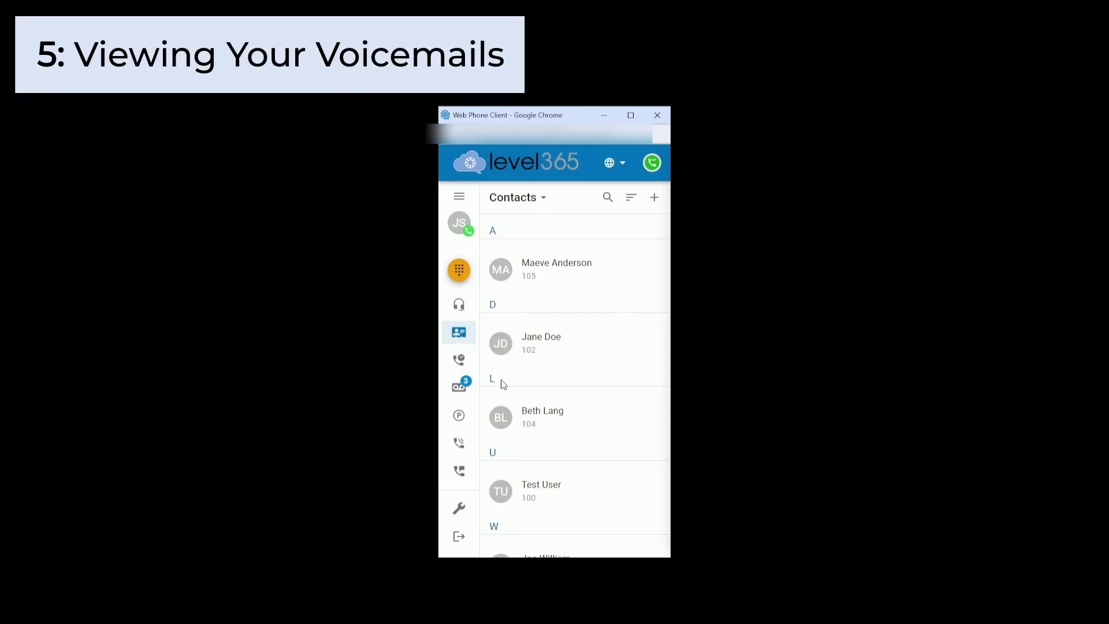
mouse_move(458, 387)
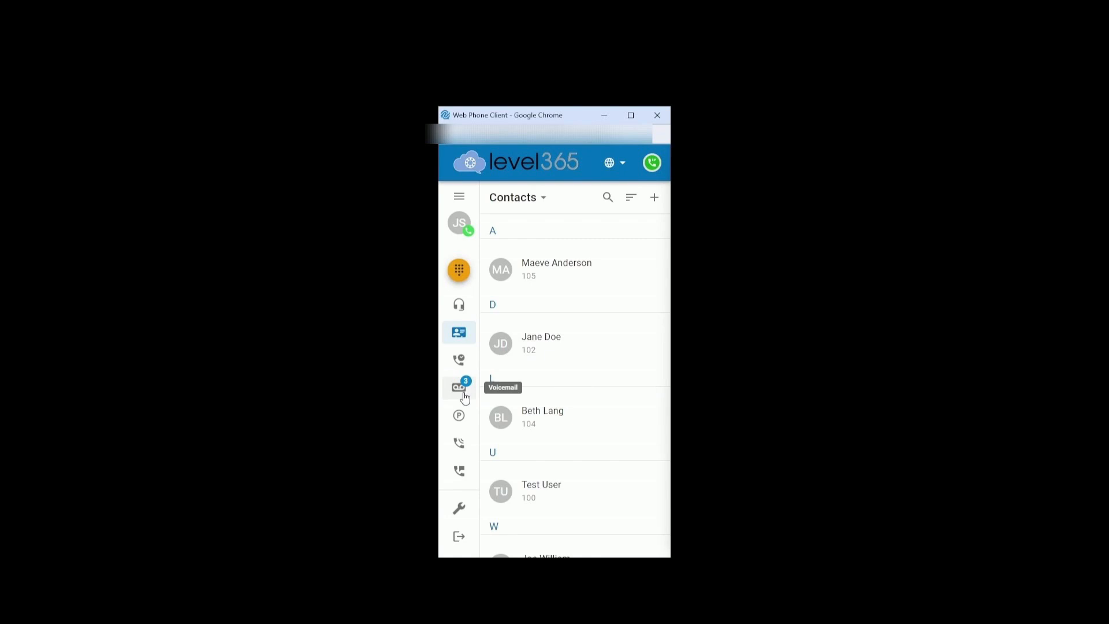
- Delete the first of three voicemails from the voicemail list
left_click(458, 387)
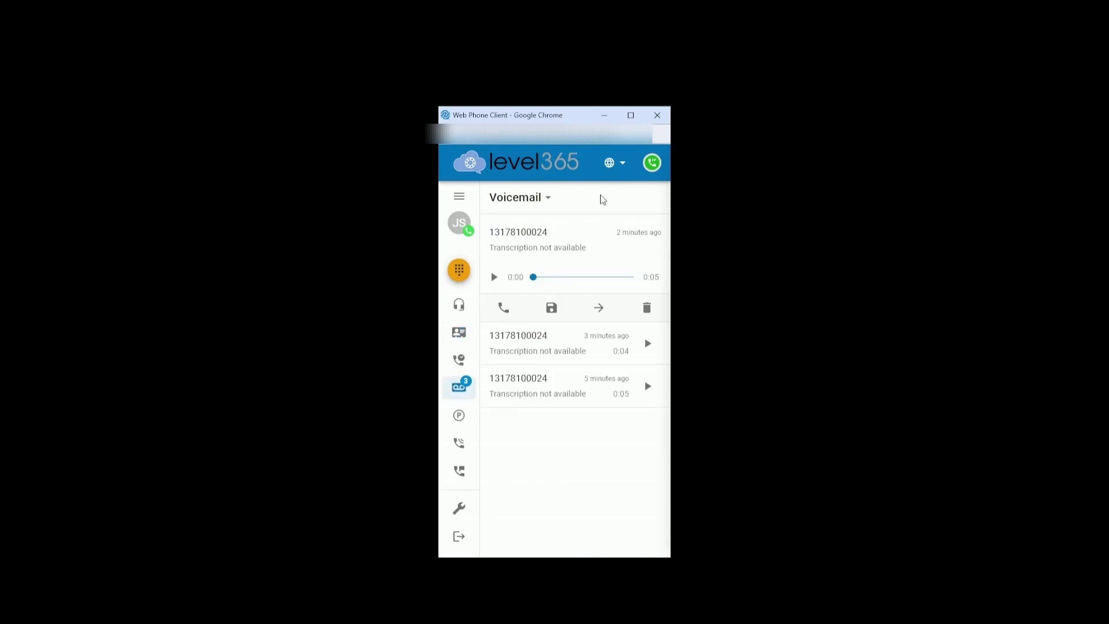
mouse_move(546, 202)
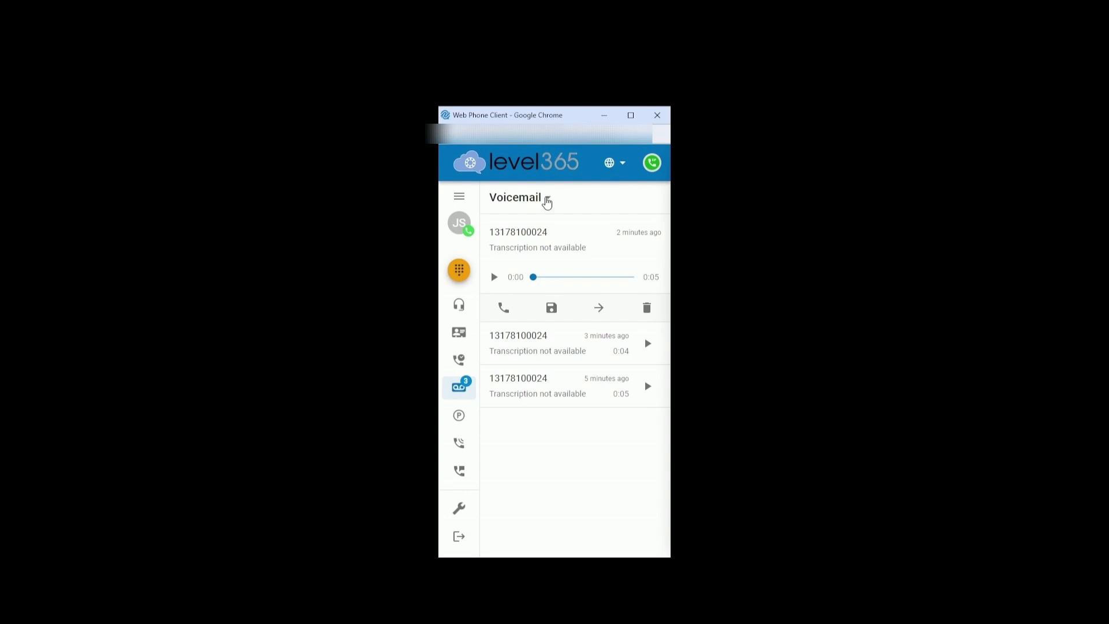
mouse_move(584, 204)
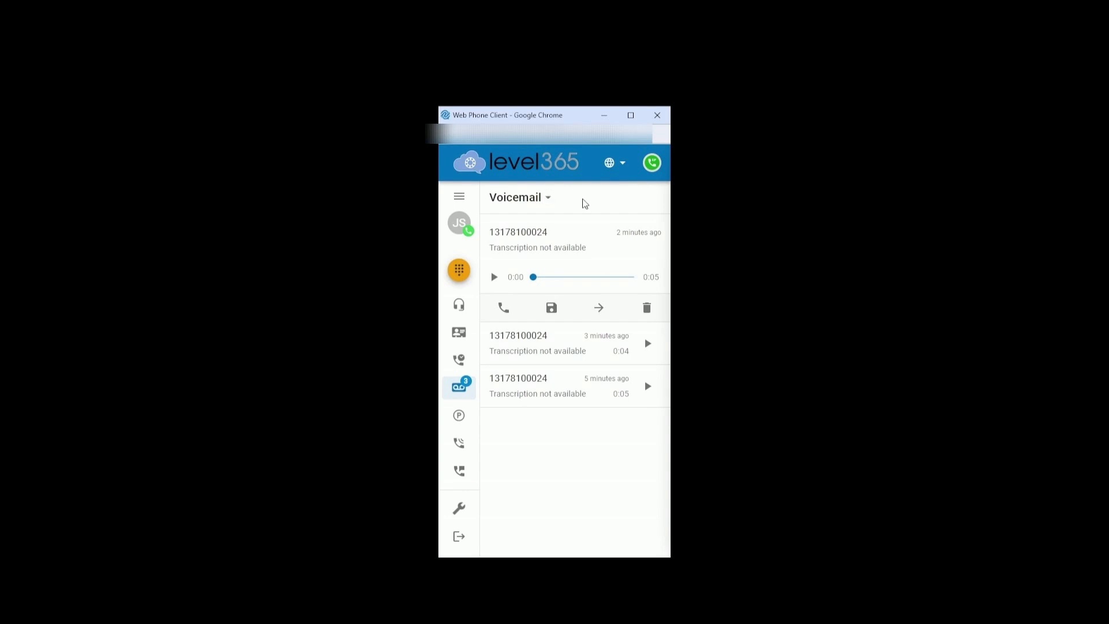
mouse_move(550, 202)
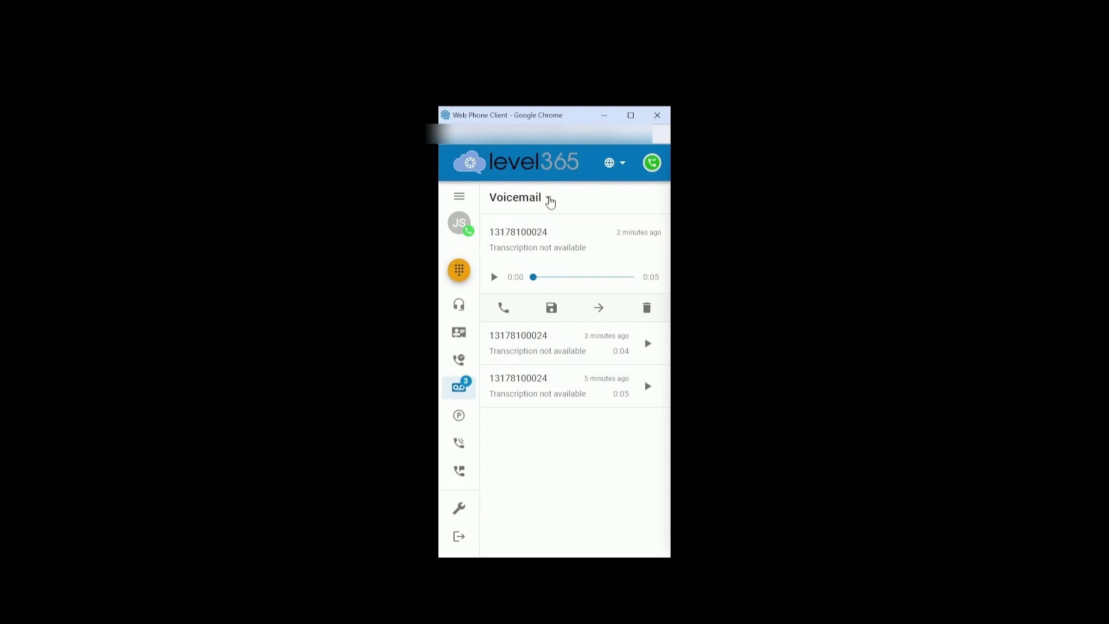
left_click(515, 196)
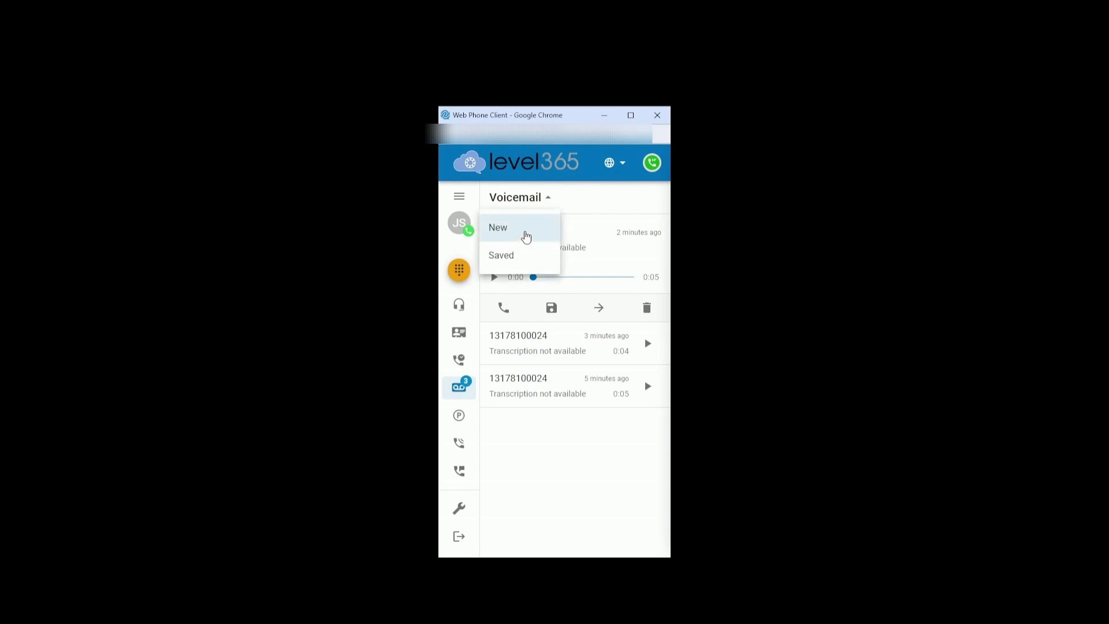
left_click(498, 227)
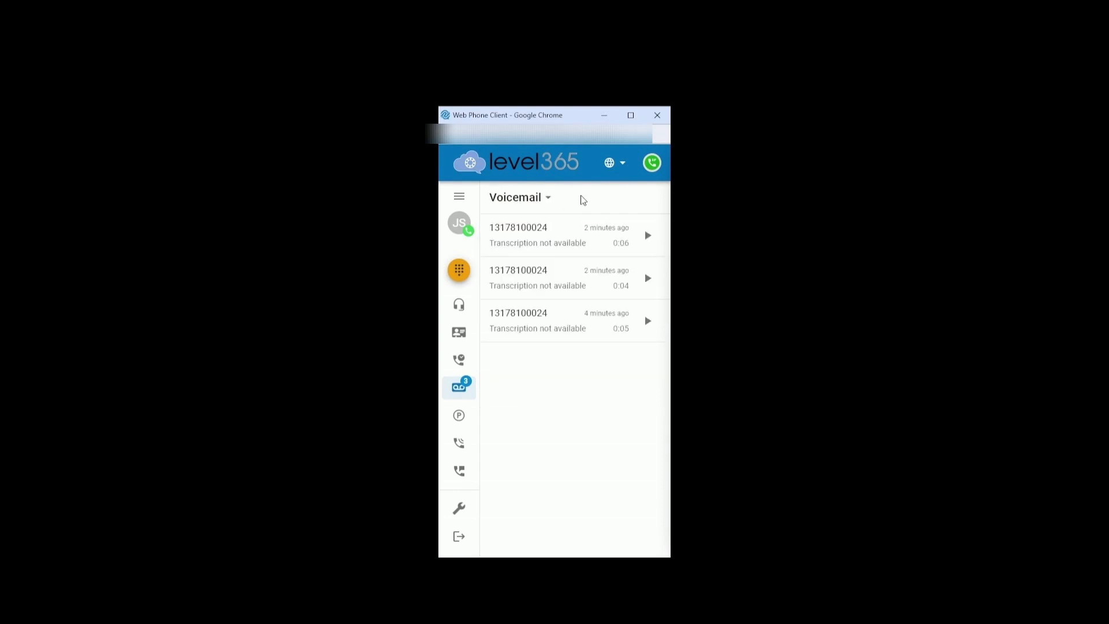
mouse_move(562, 240)
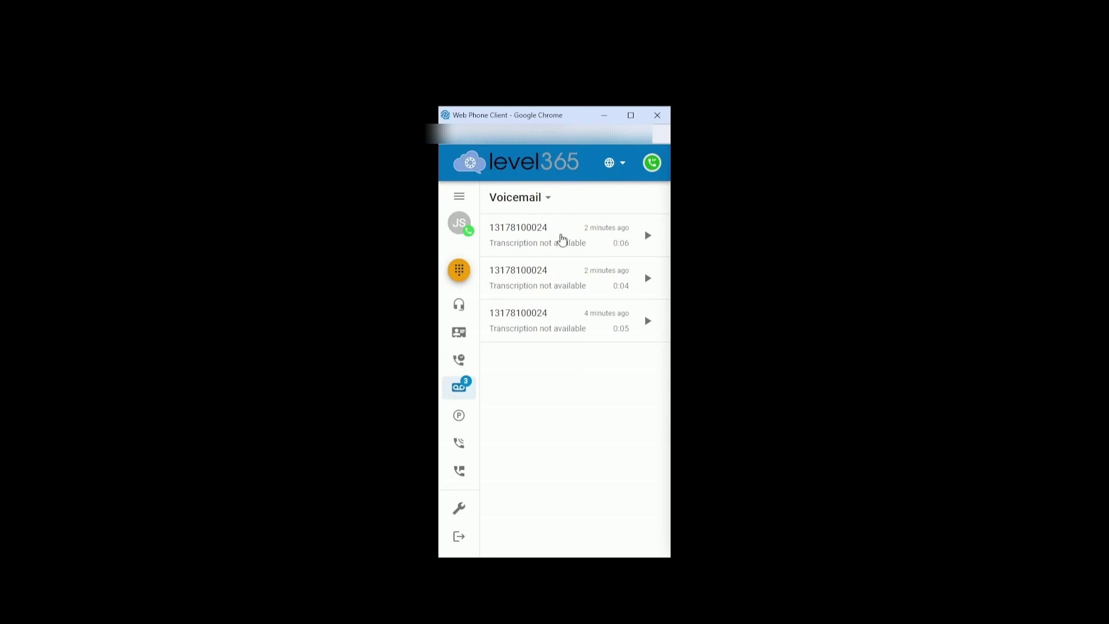
mouse_move(539, 229)
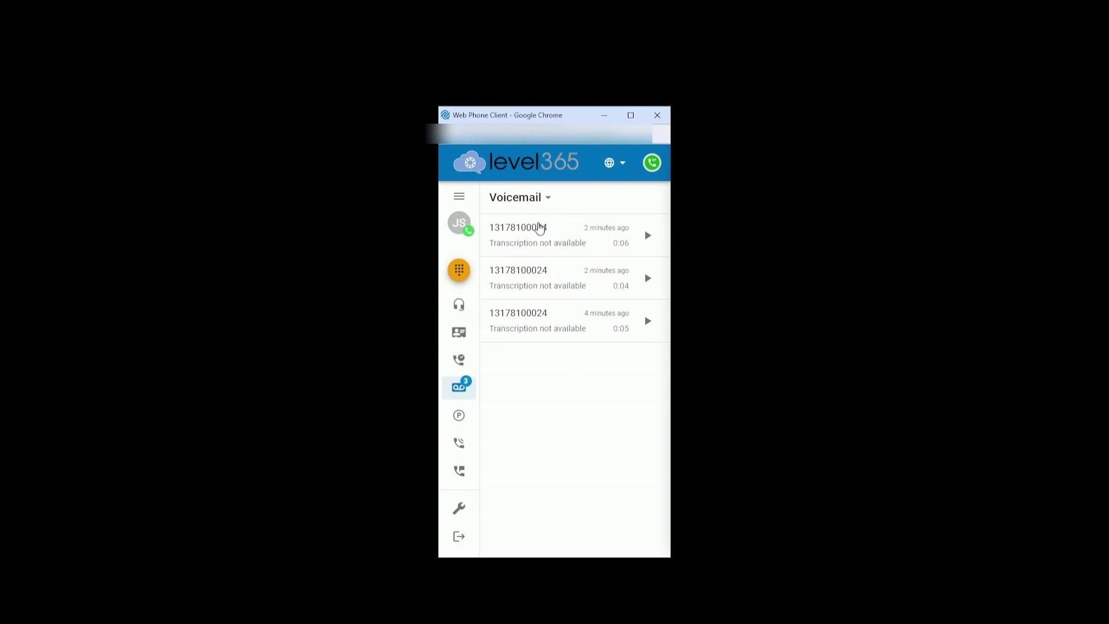
mouse_move(614, 250)
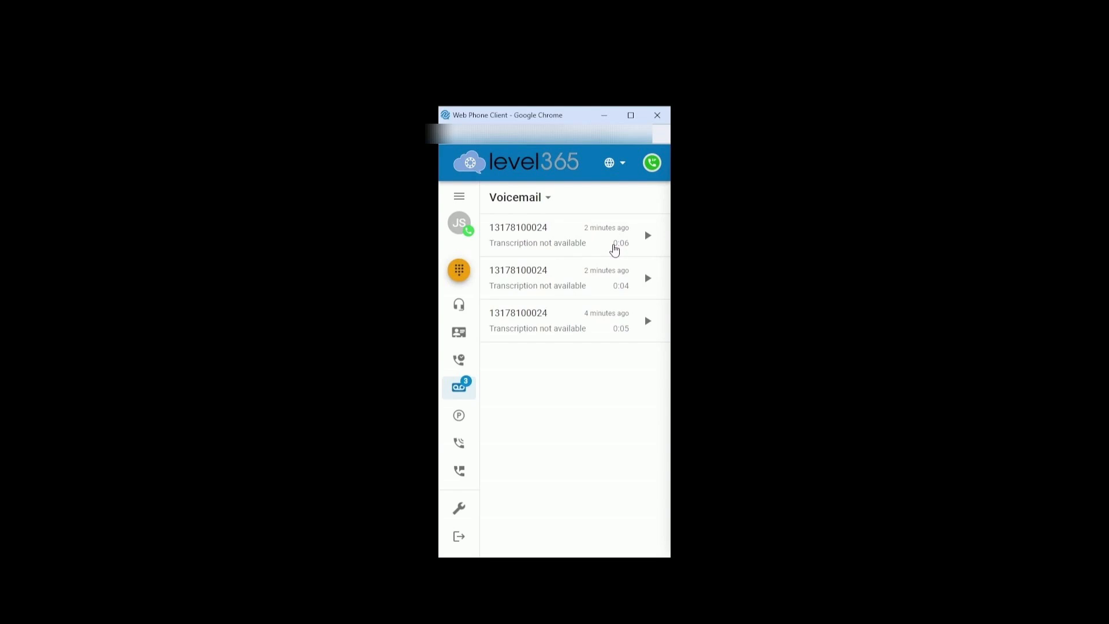
mouse_move(610, 253)
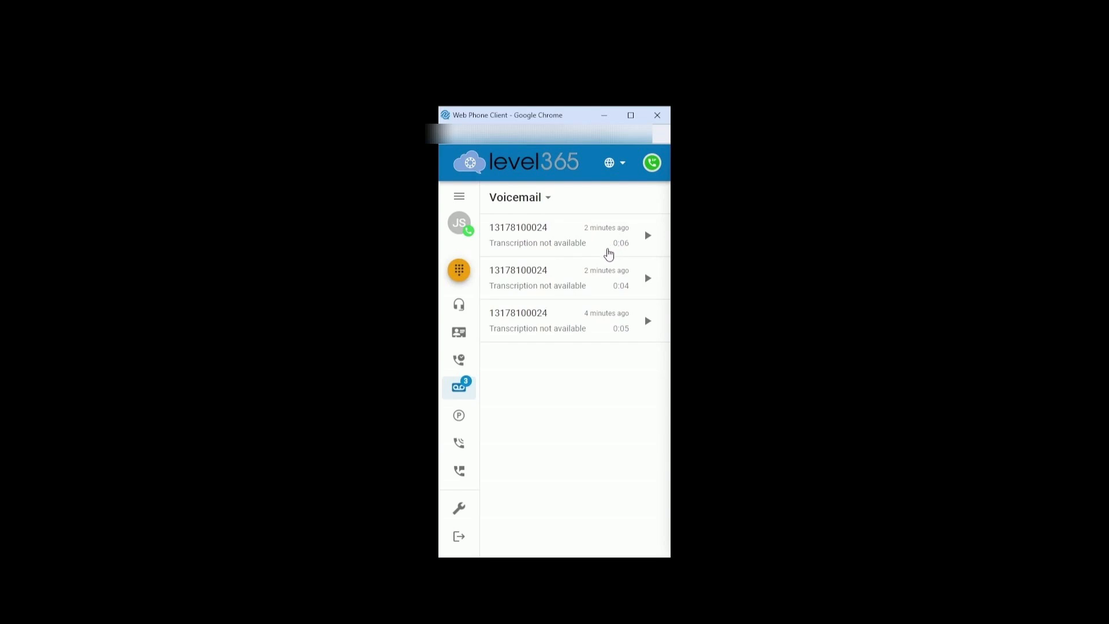
mouse_move(508, 245)
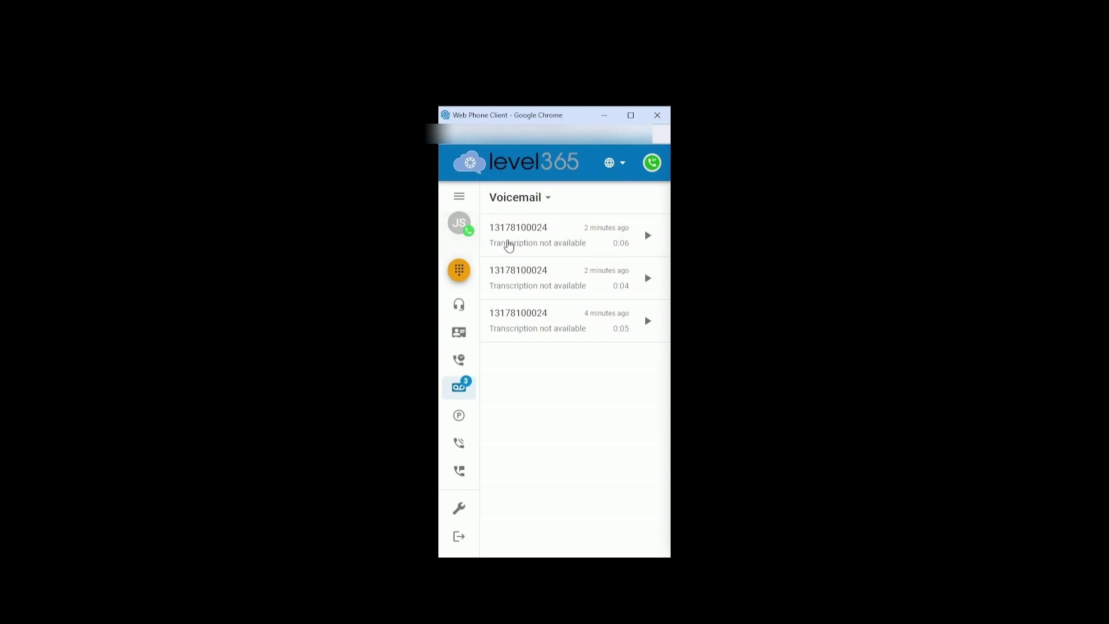
mouse_move(641, 242)
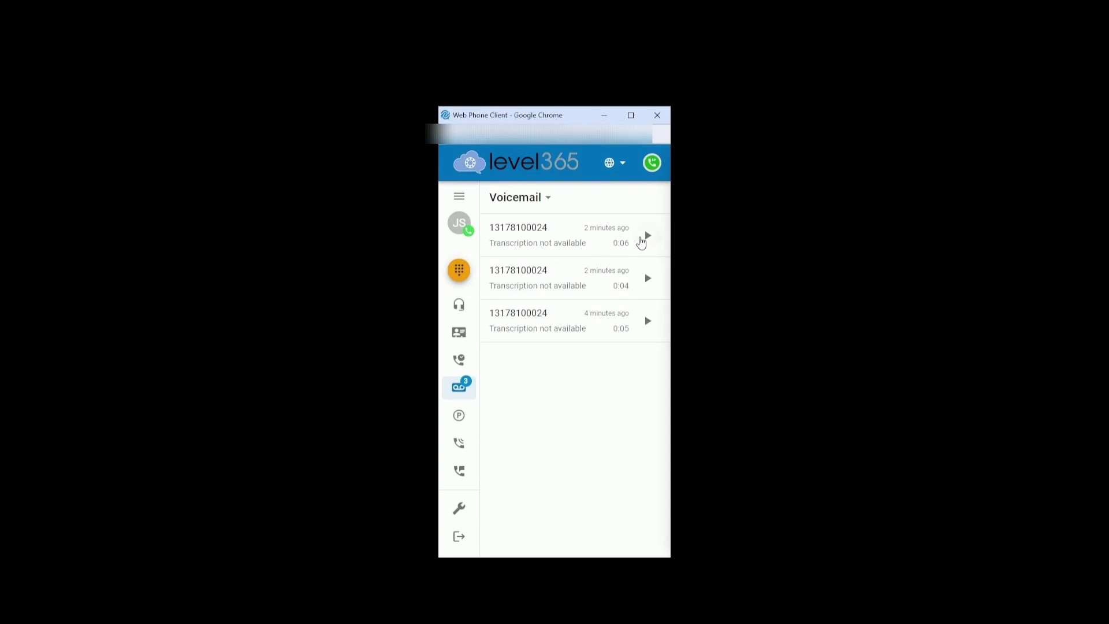
mouse_move(600, 241)
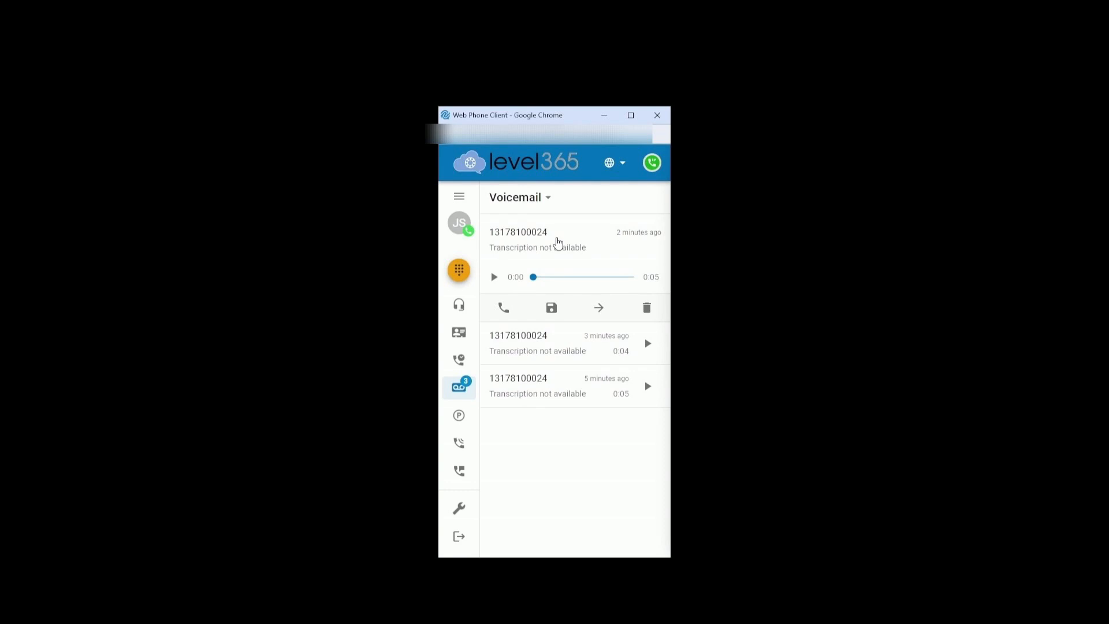
mouse_move(503, 308)
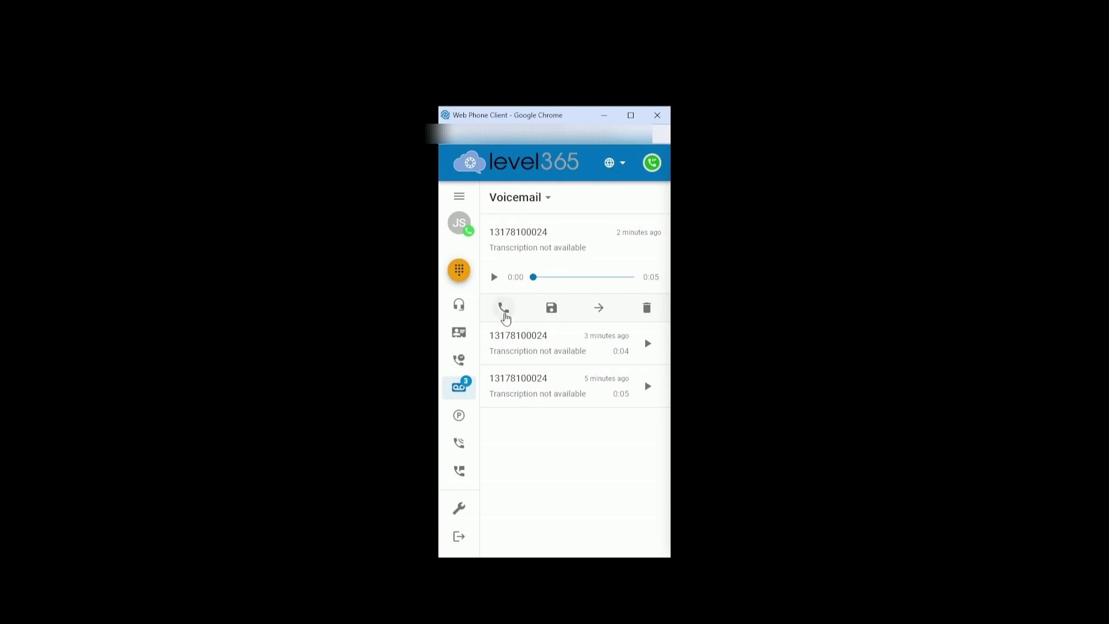
mouse_move(551, 309)
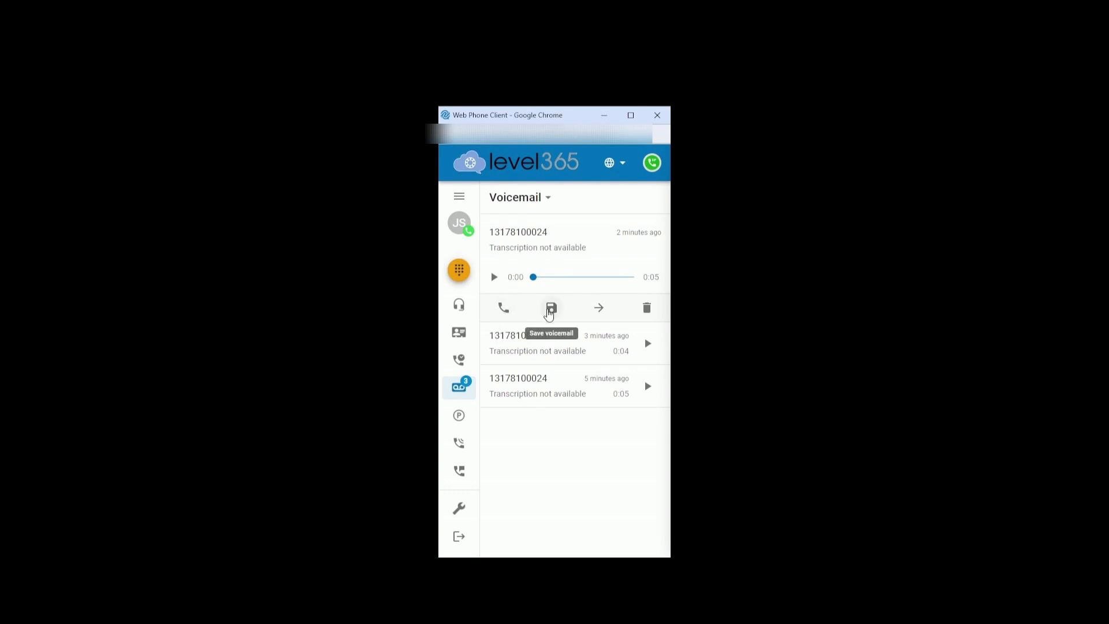
mouse_move(645, 308)
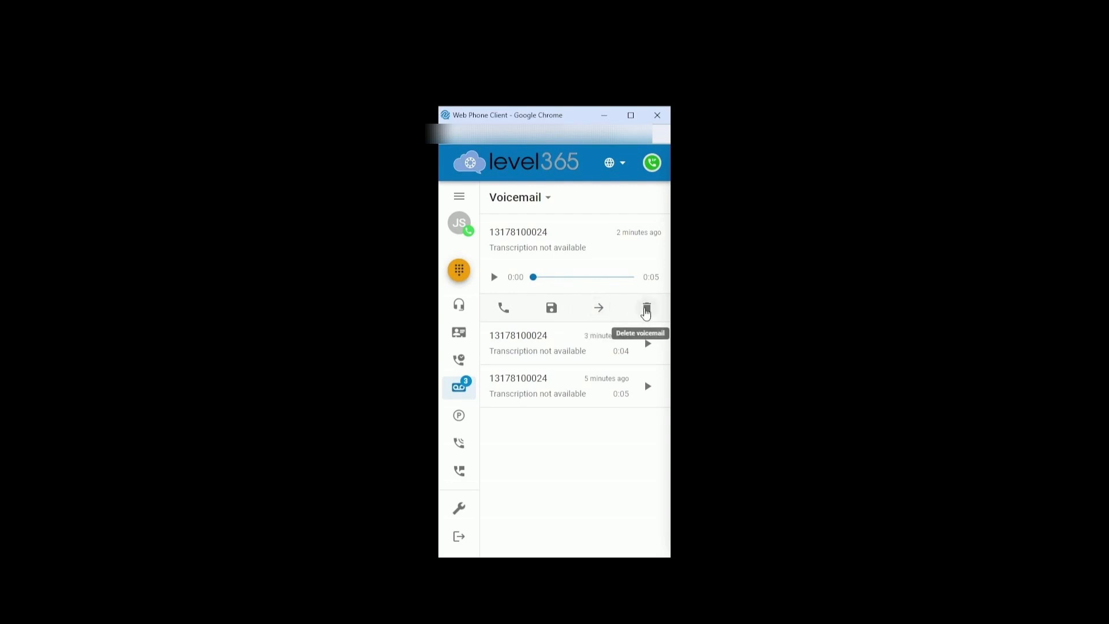
left_click(458, 305)
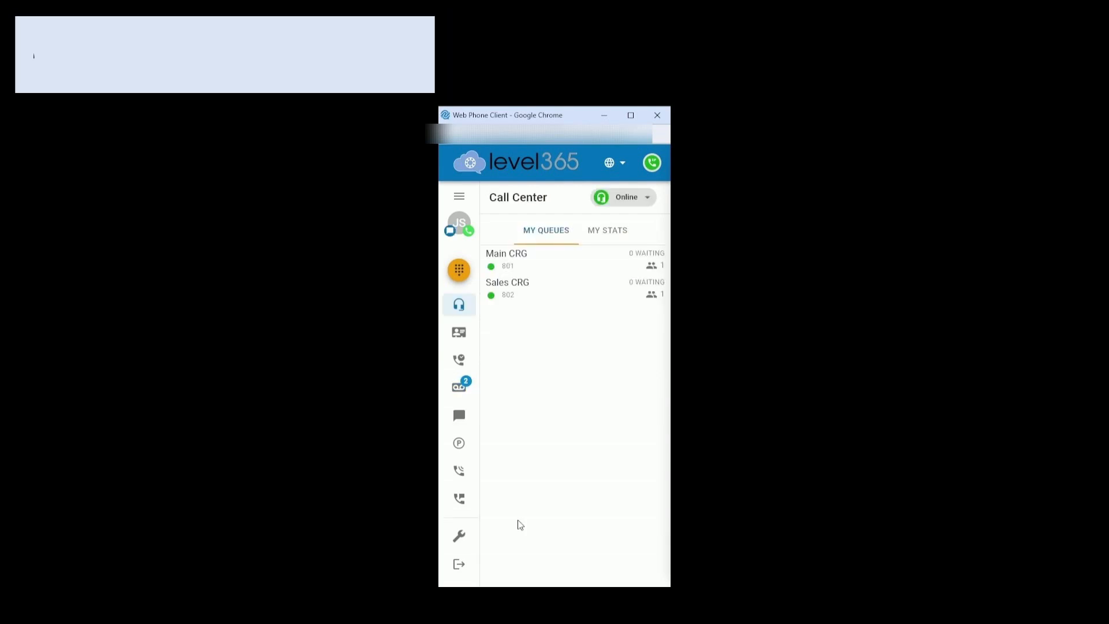
mouse_move(458, 416)
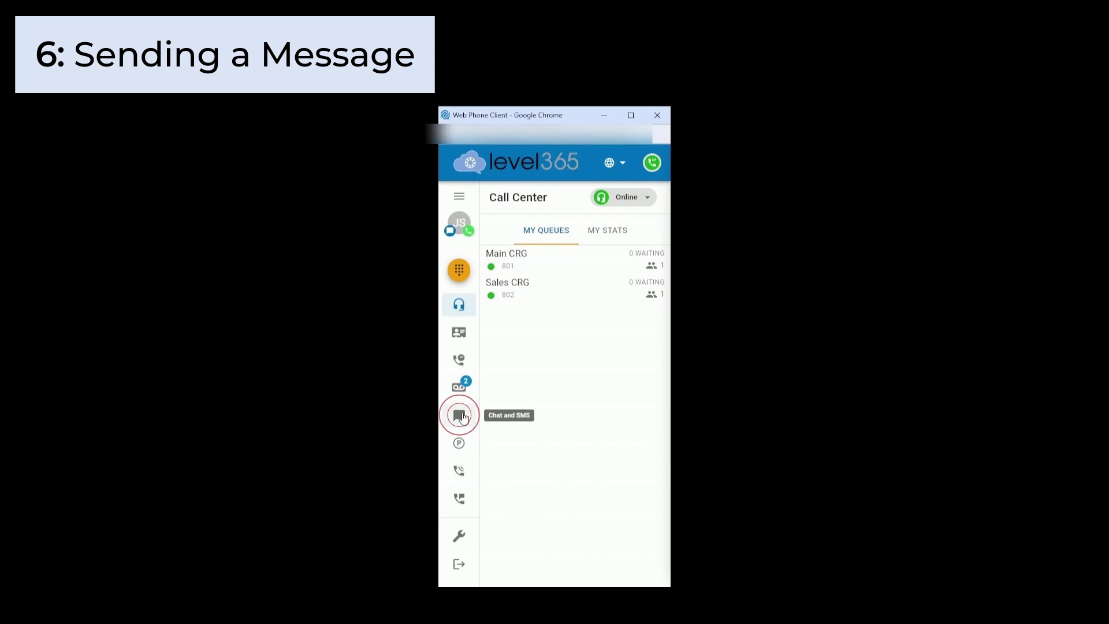
left_click(458, 415)
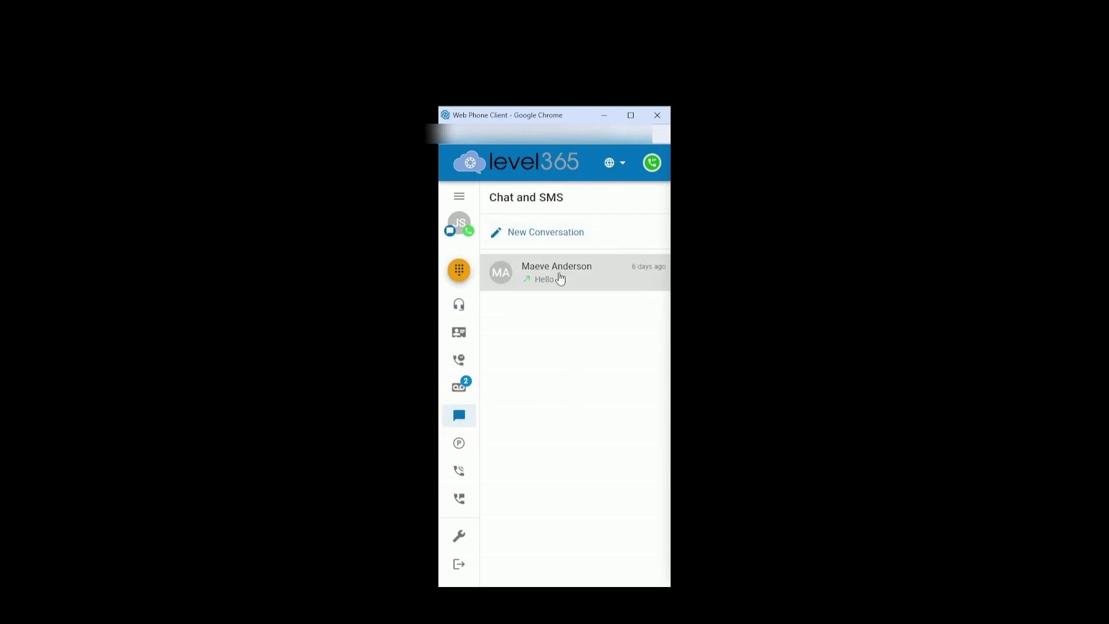
mouse_move(564, 362)
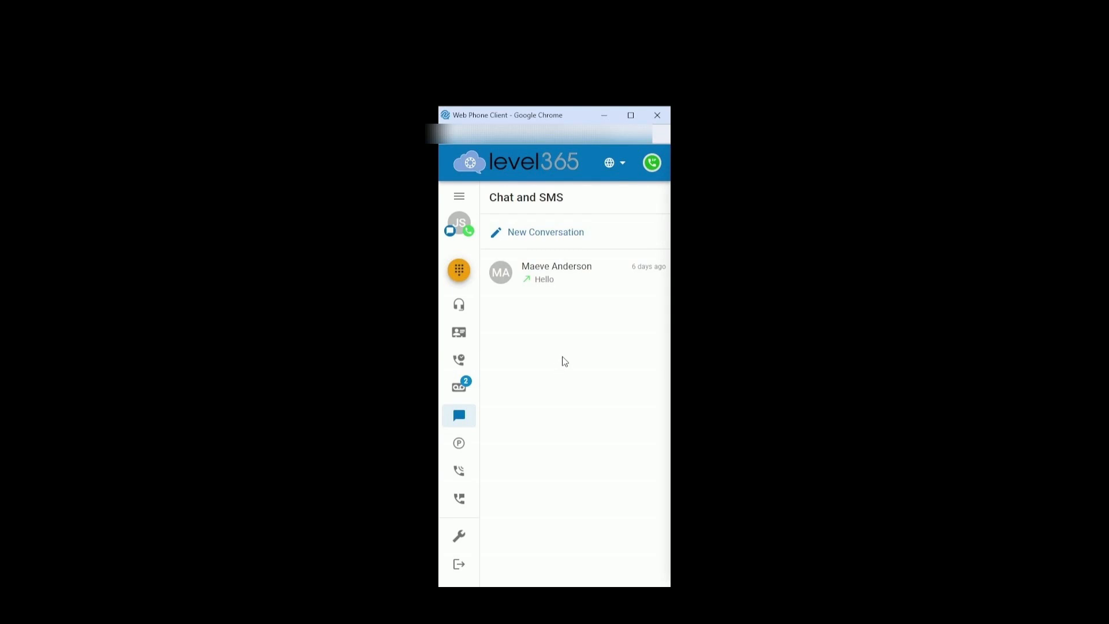
mouse_move(545, 232)
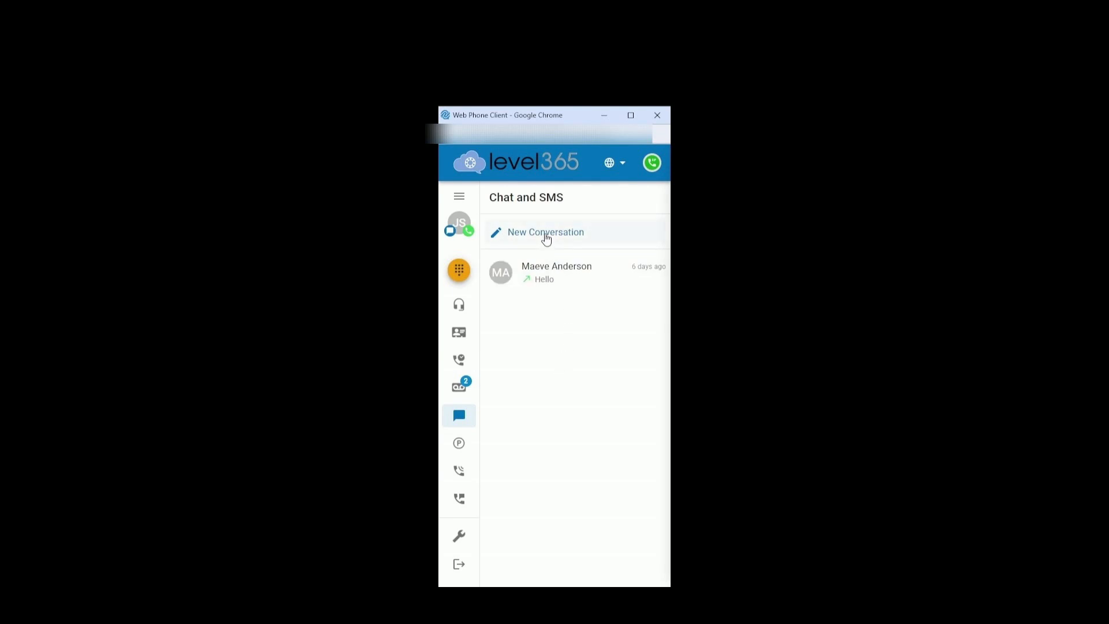
left_click(546, 232)
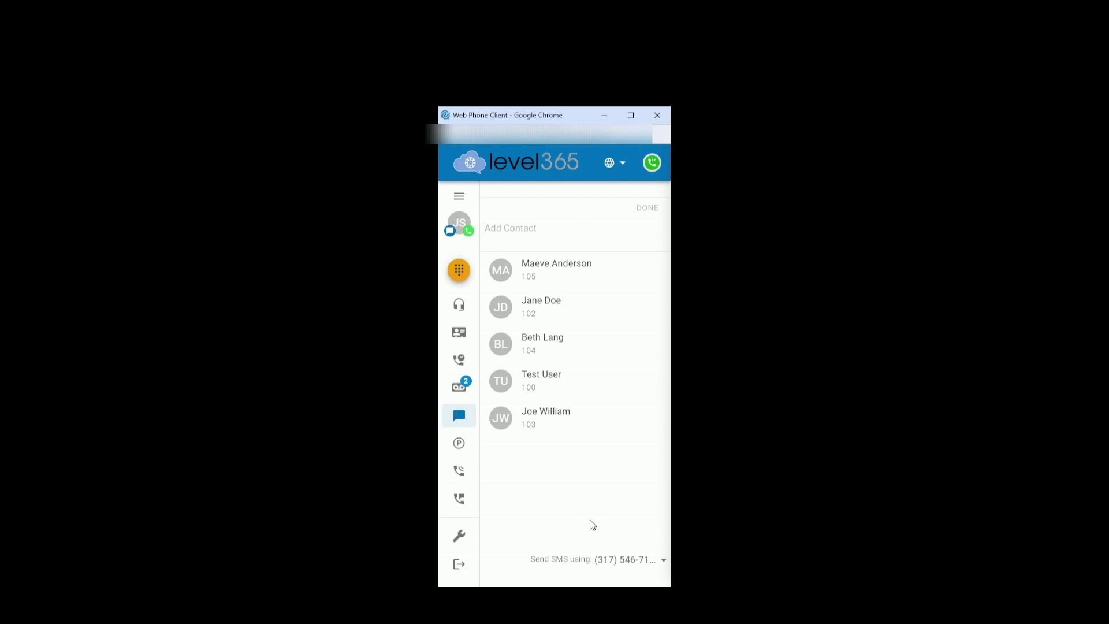
mouse_move(650, 565)
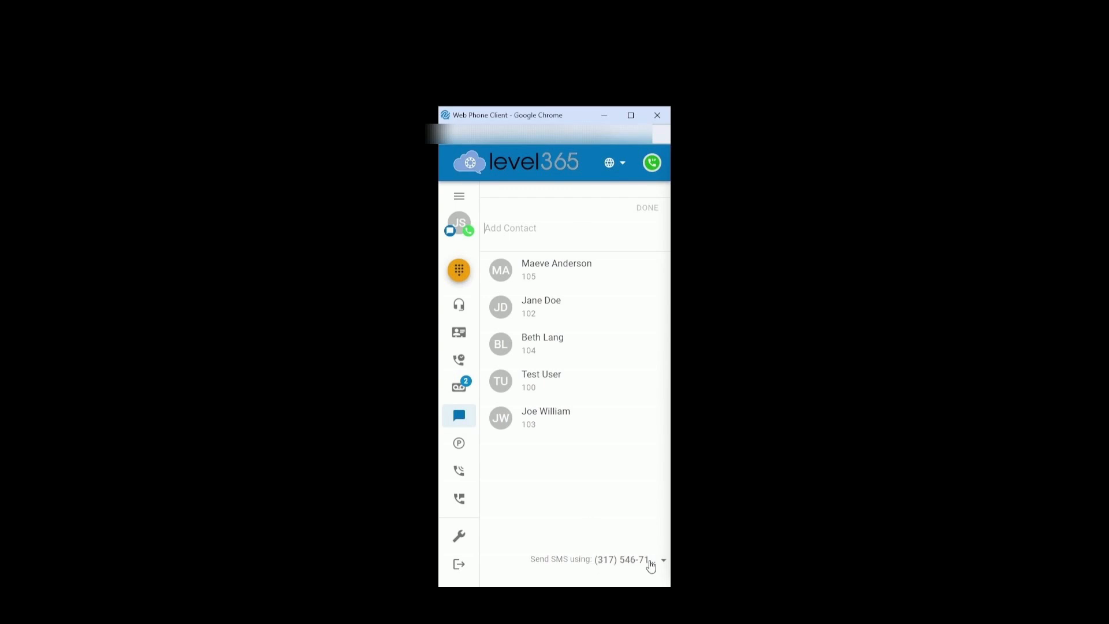
left_click(662, 560)
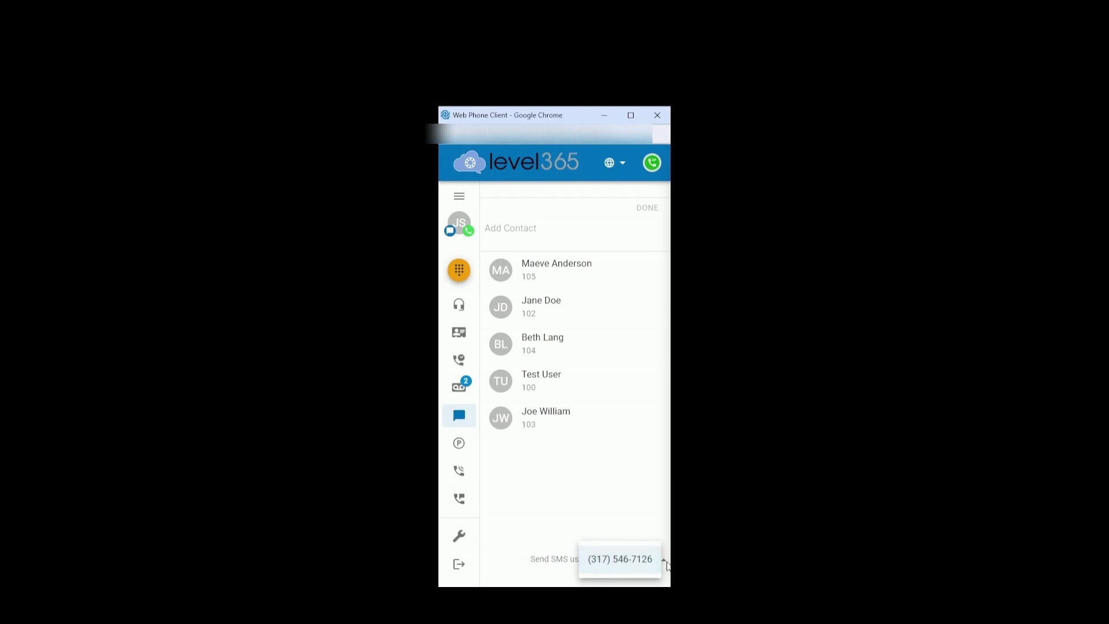
mouse_move(668, 507)
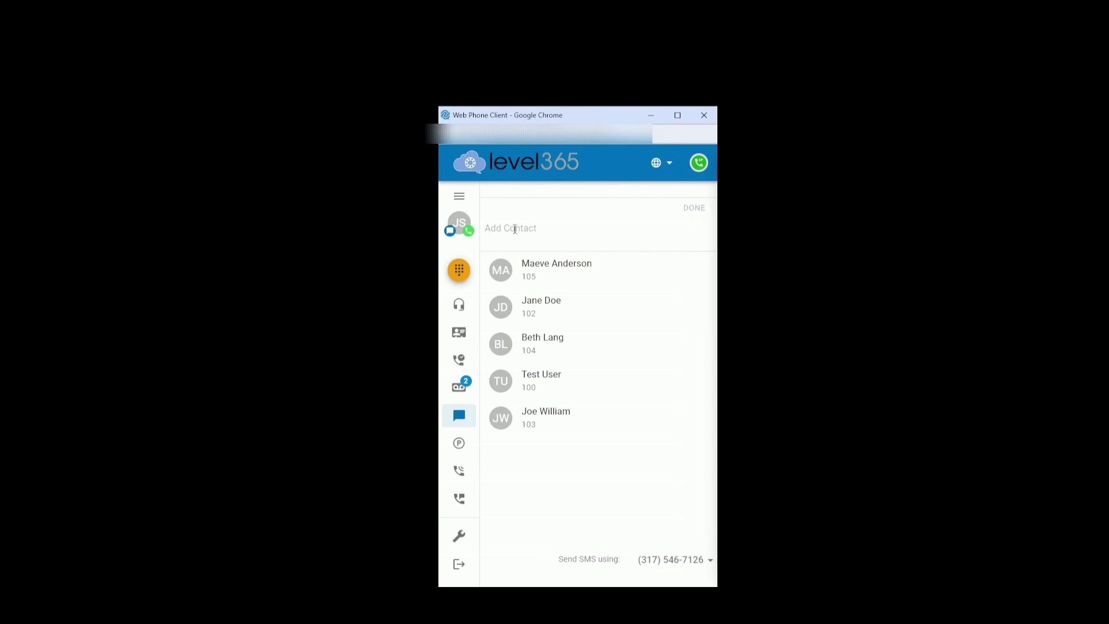
left_click(510, 228)
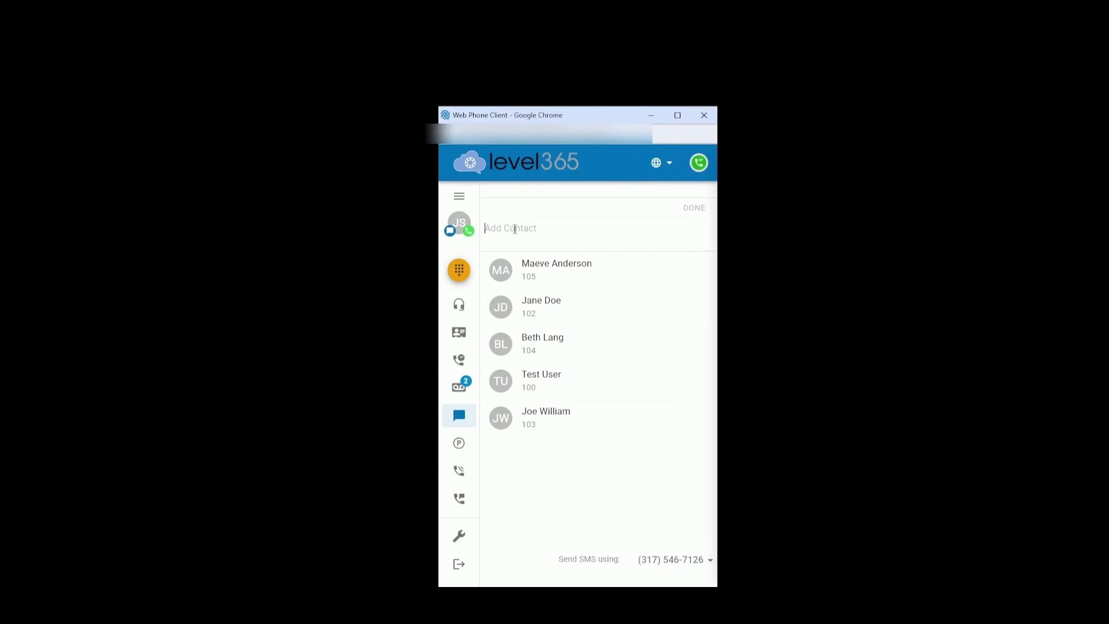
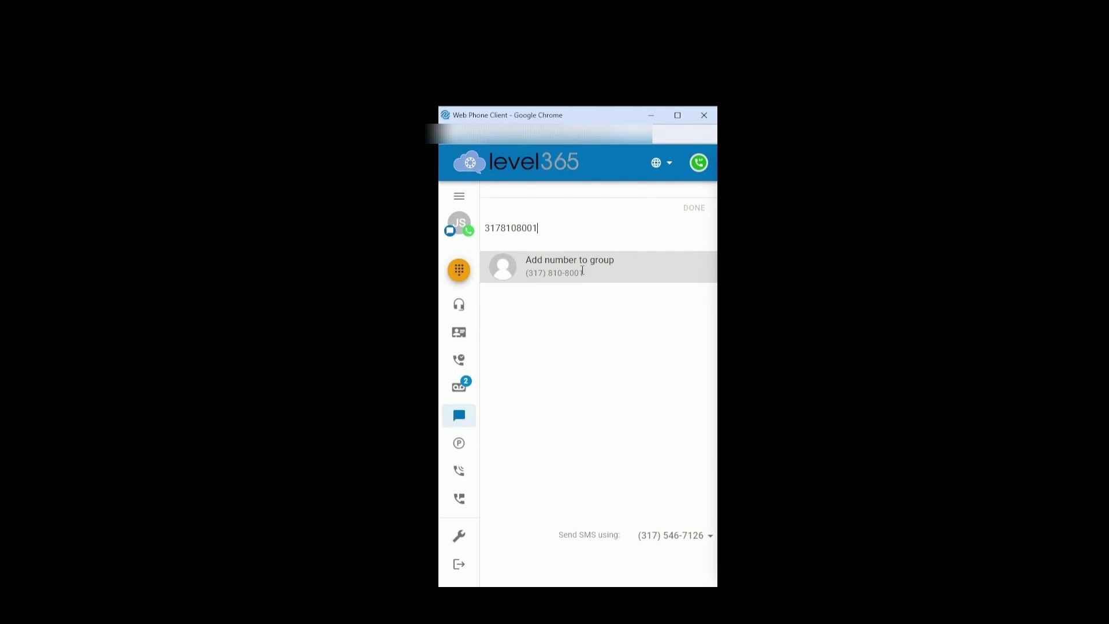
left_click(569, 266)
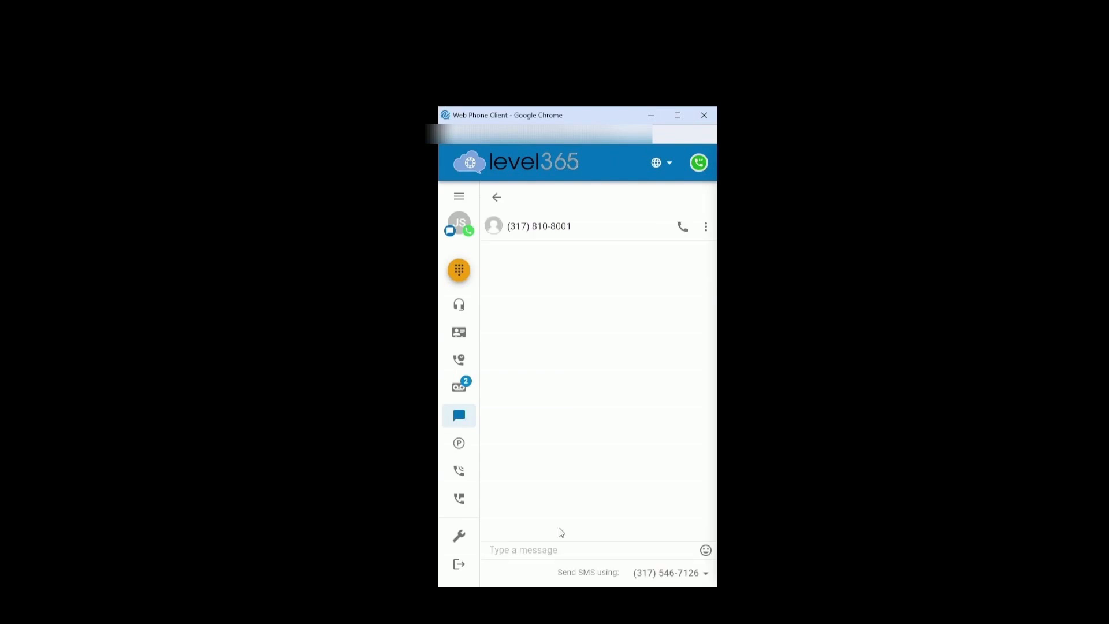
type("Hello!")
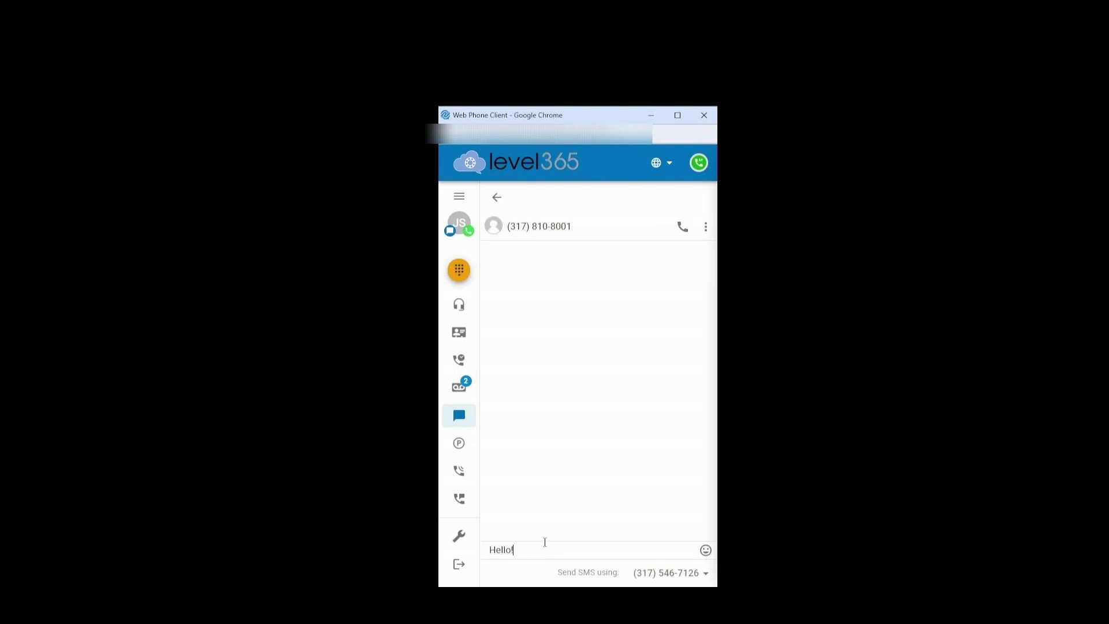
left_click(458, 536)
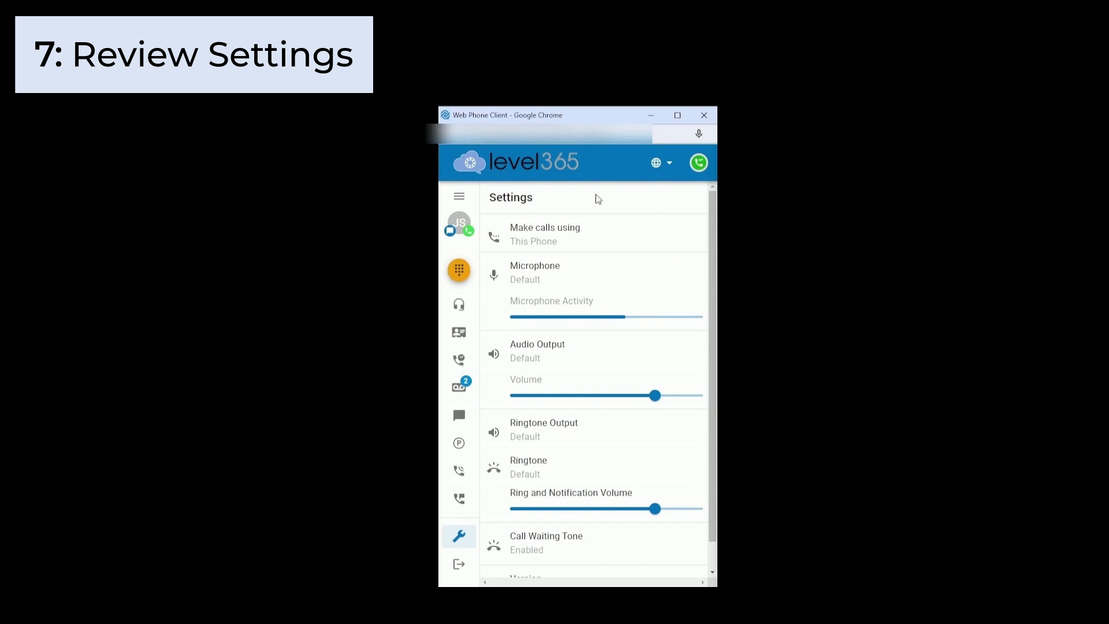
mouse_move(458, 536)
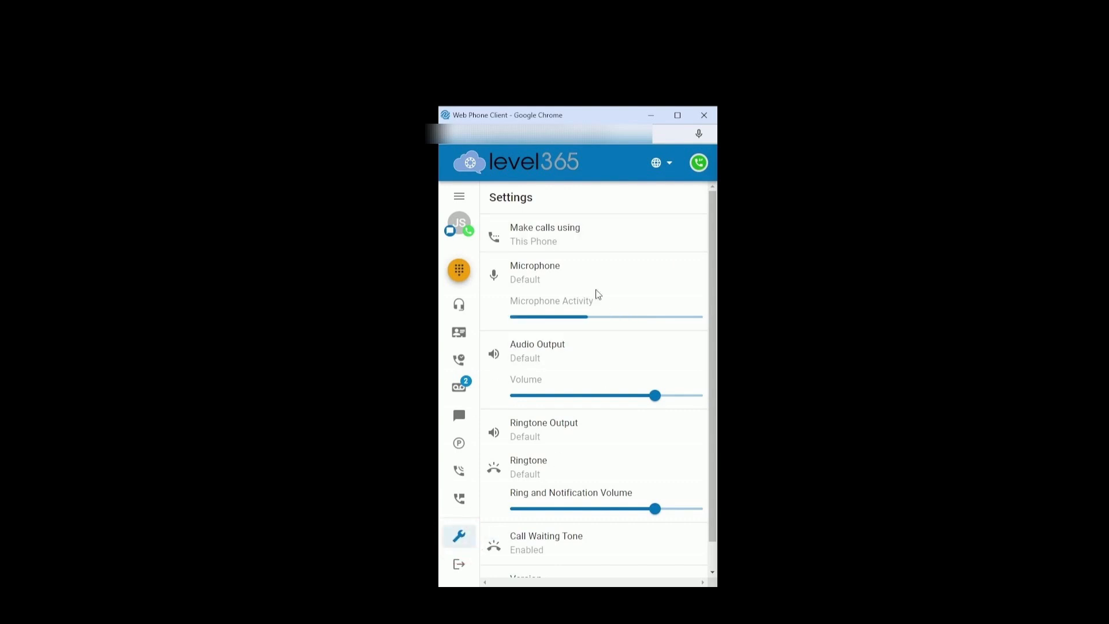
mouse_move(576, 357)
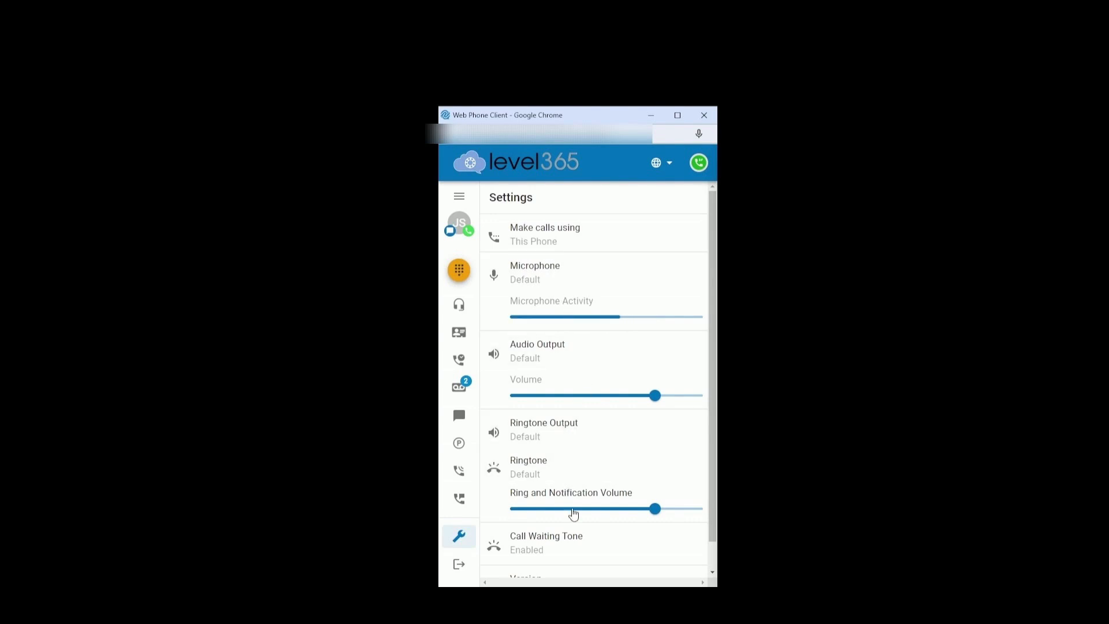
- Scroll through Settings past Call Waiting Tone to the Version 44.0.4 entry
scroll("down", 3)
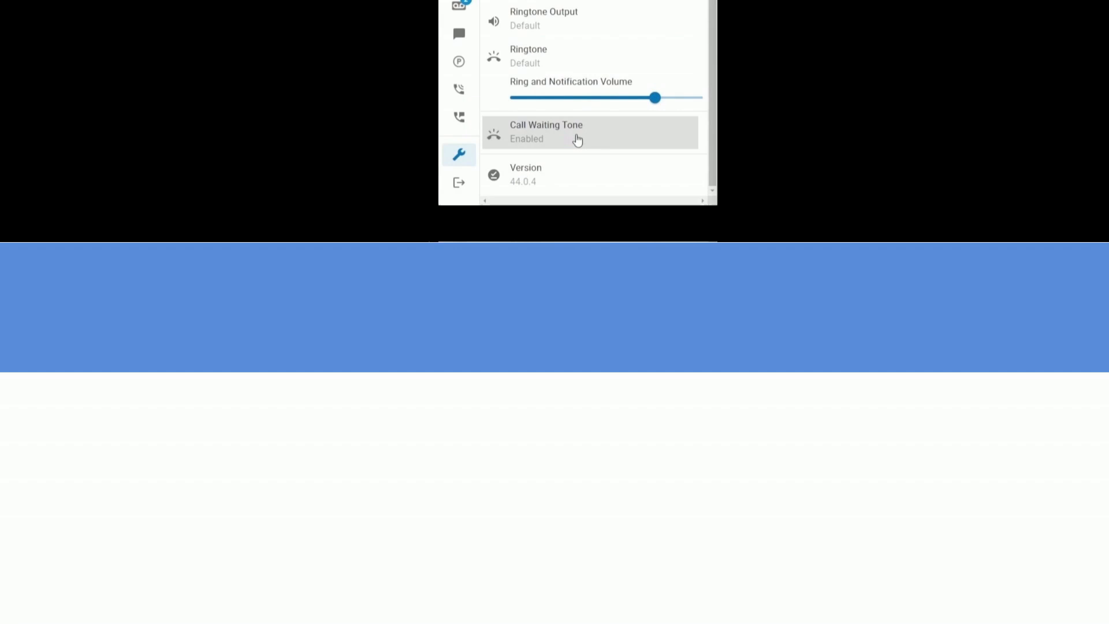